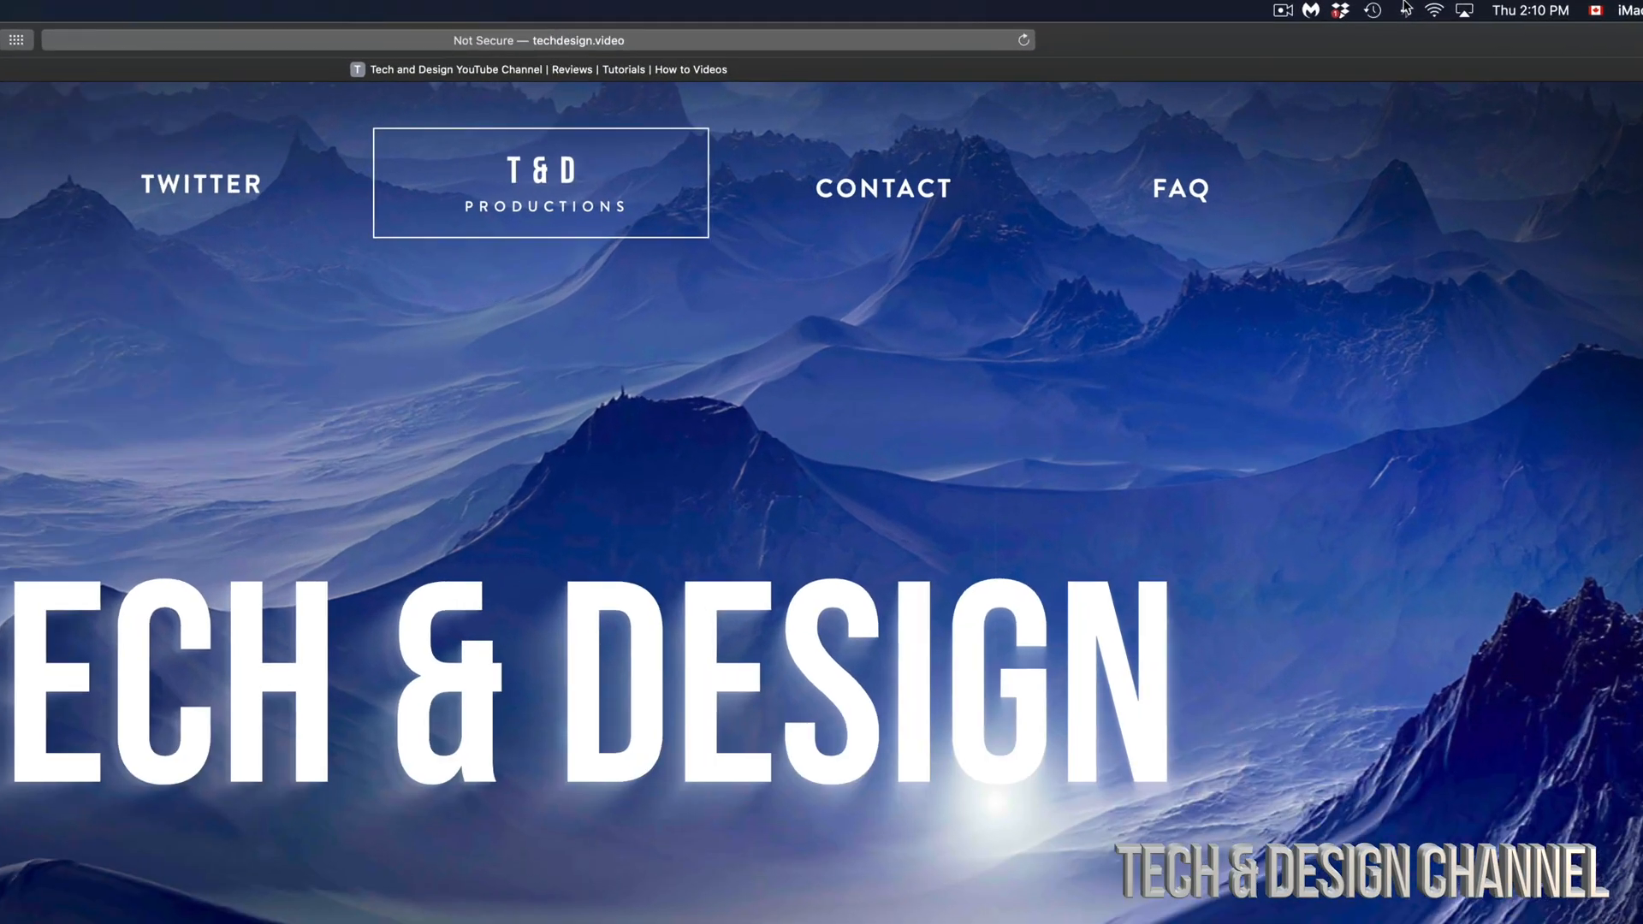
Check the latest Time Machine backup, then open System Preferences from the Apple menu
{"action": "left_click", "coordinate": [1366, 12]}
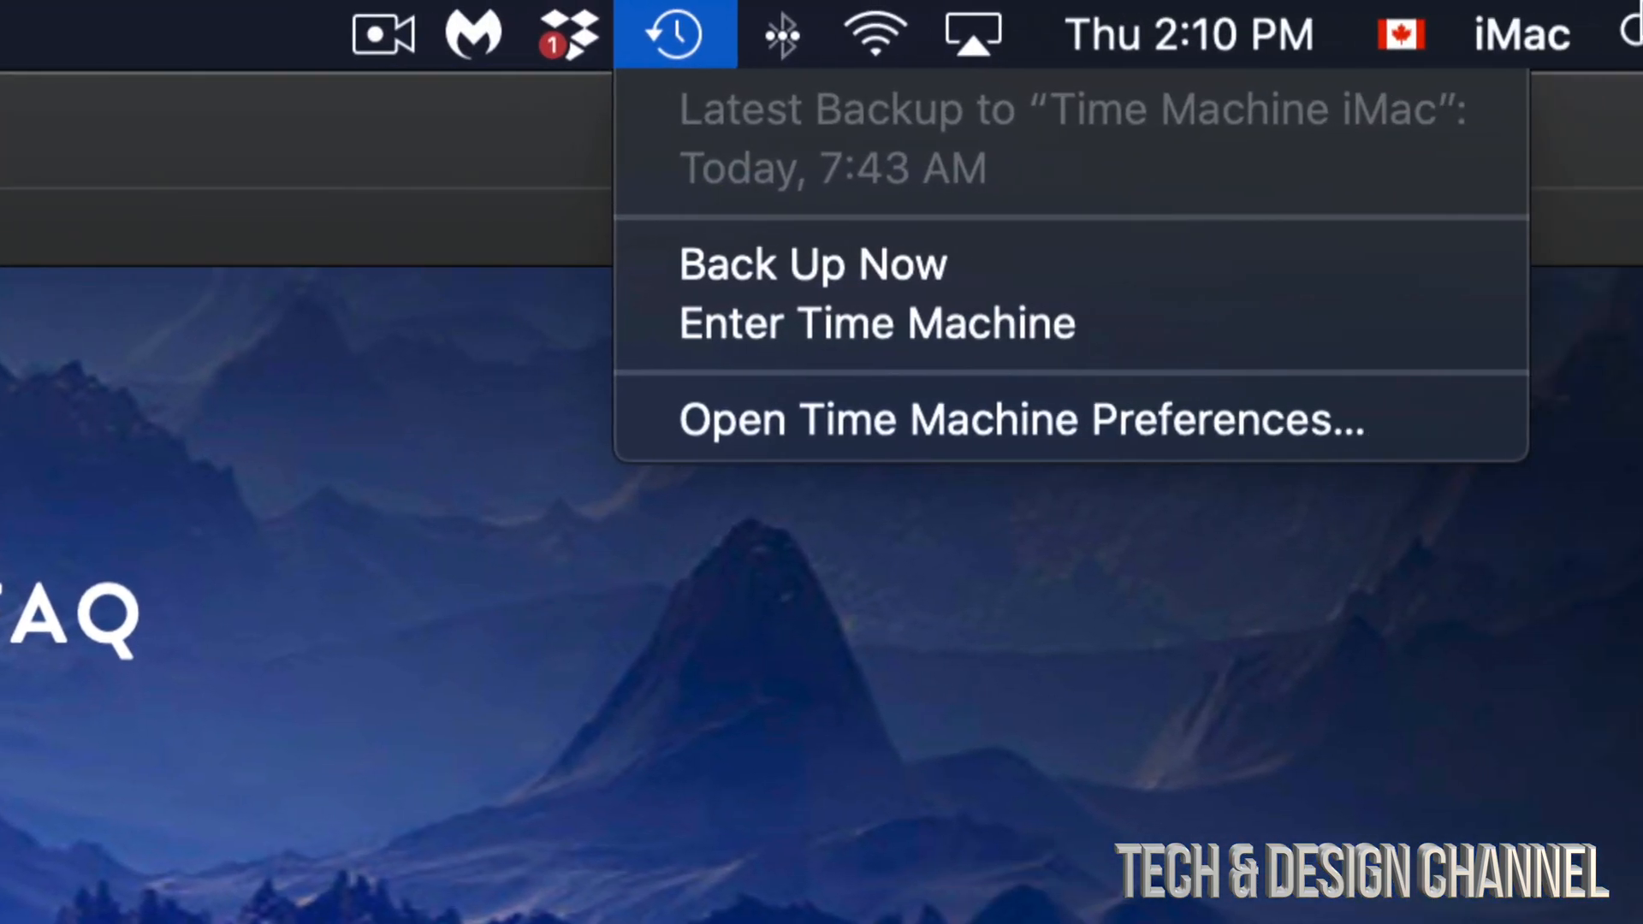
{"action": "mouse_move", "coordinate": [801, 263]}
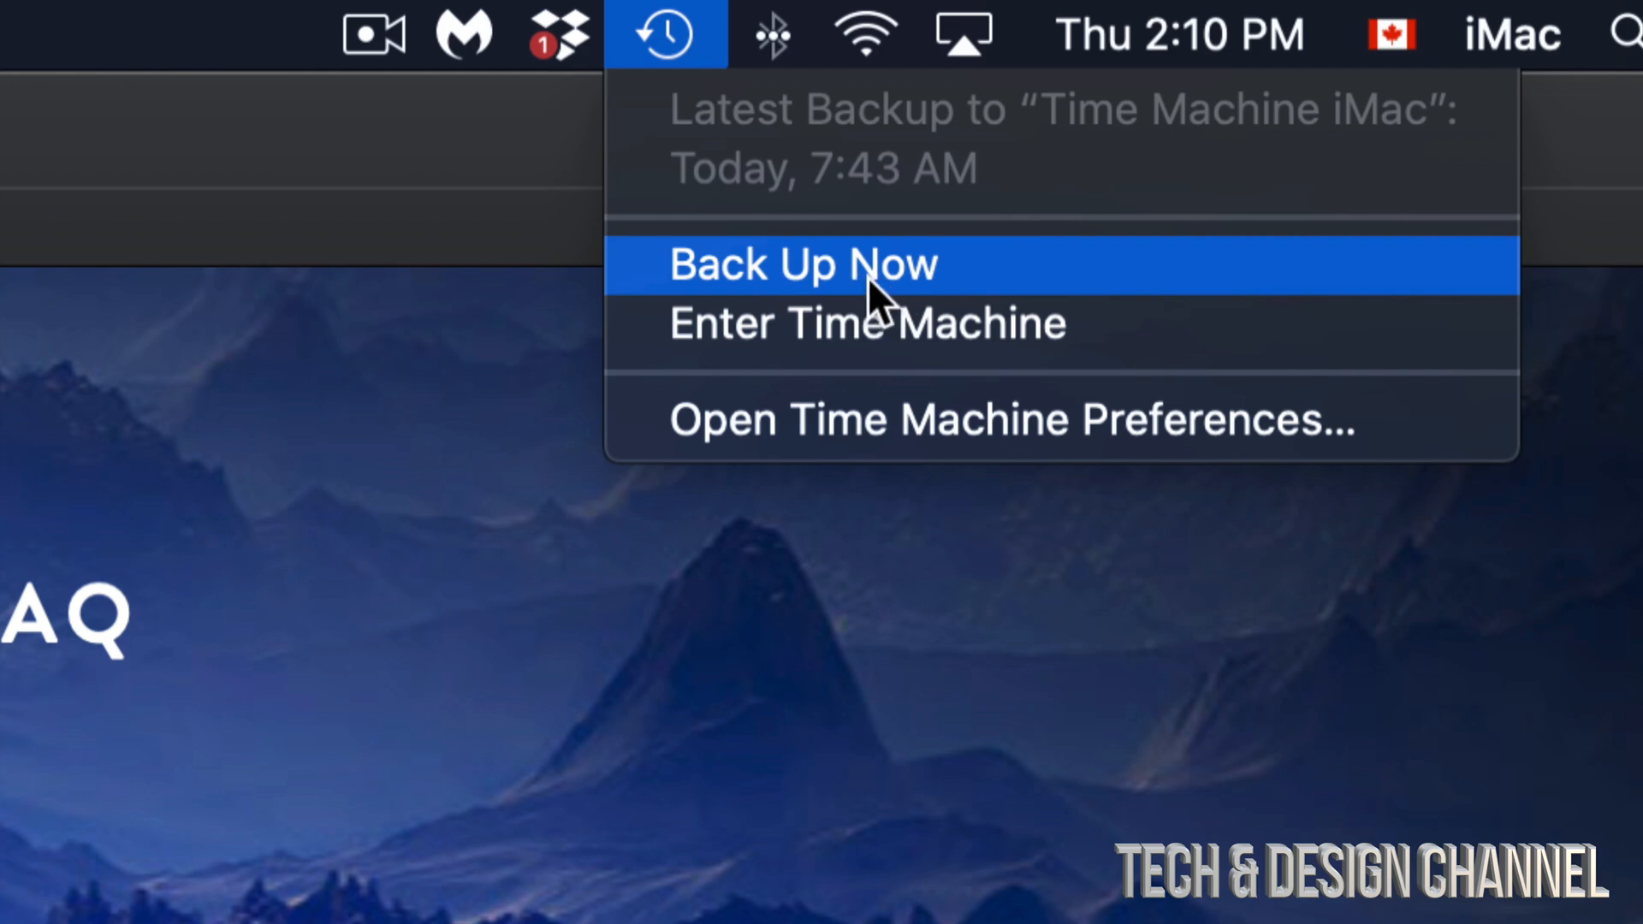
{"action": "mouse_move", "coordinate": [385, 409]}
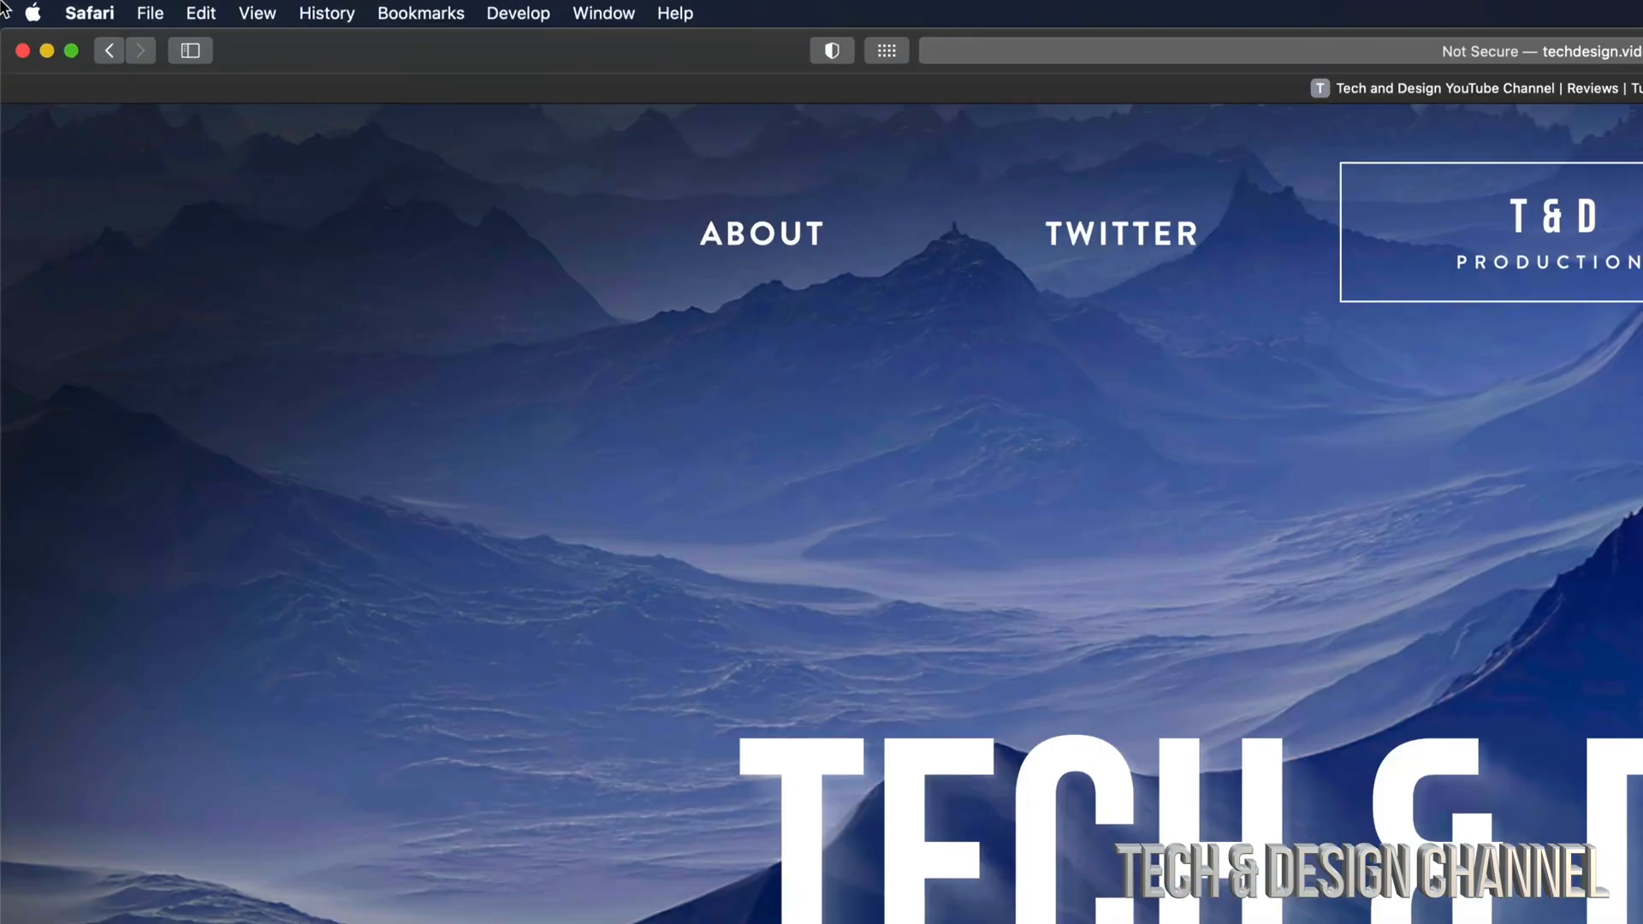
{"action": "left_click", "coordinate": [31, 12]}
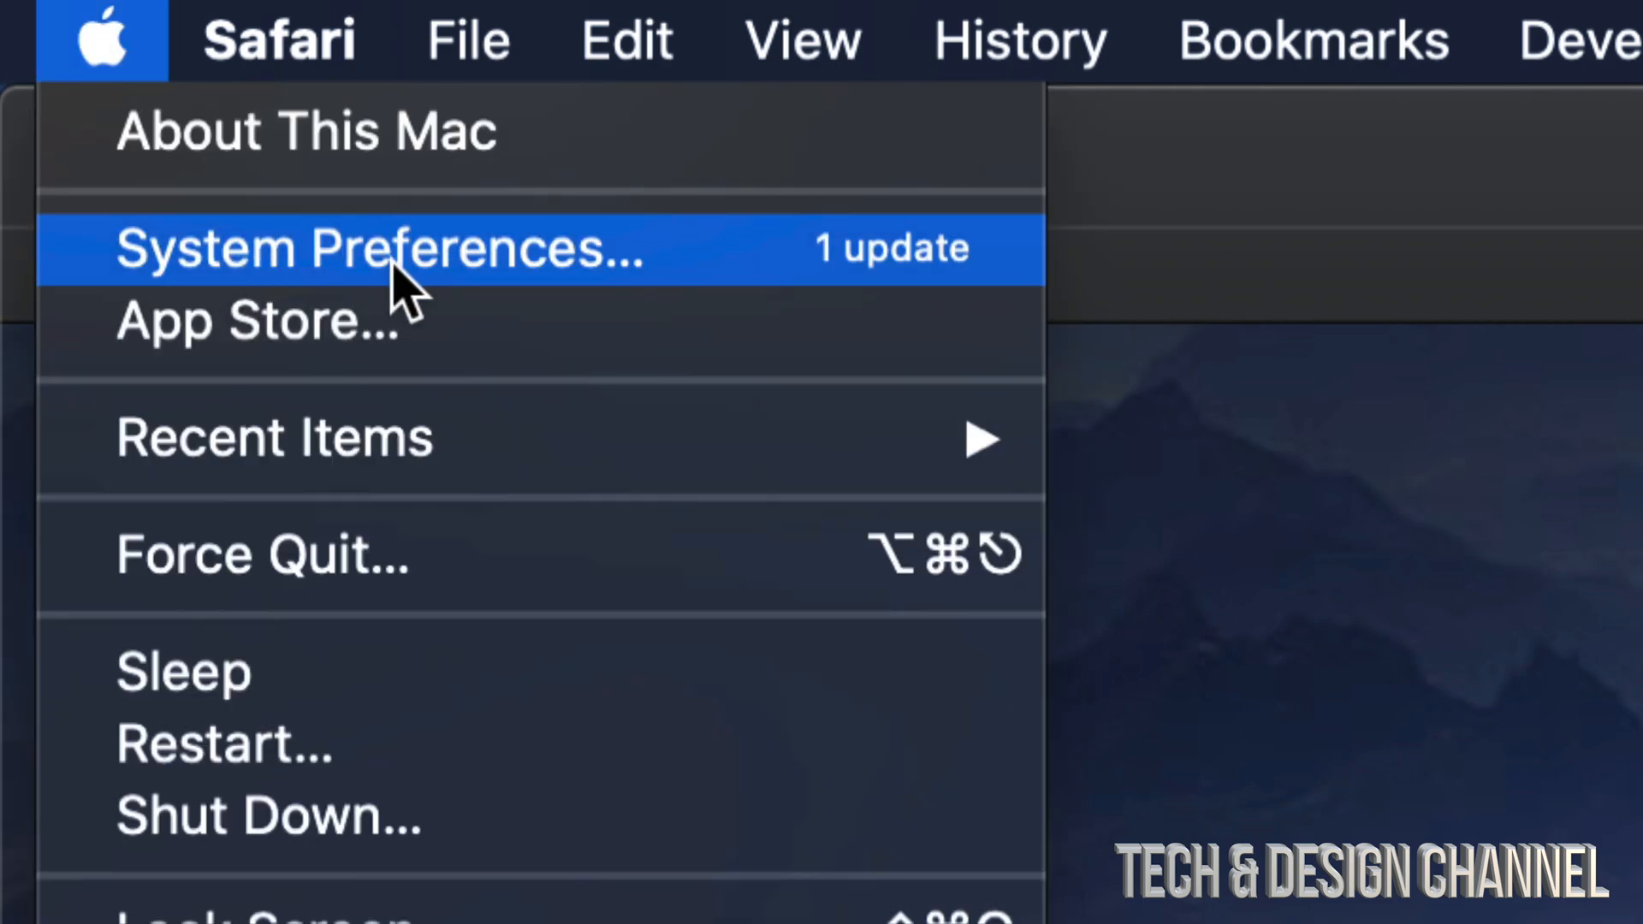
{"action": "mouse_move", "coordinate": [529, 261]}
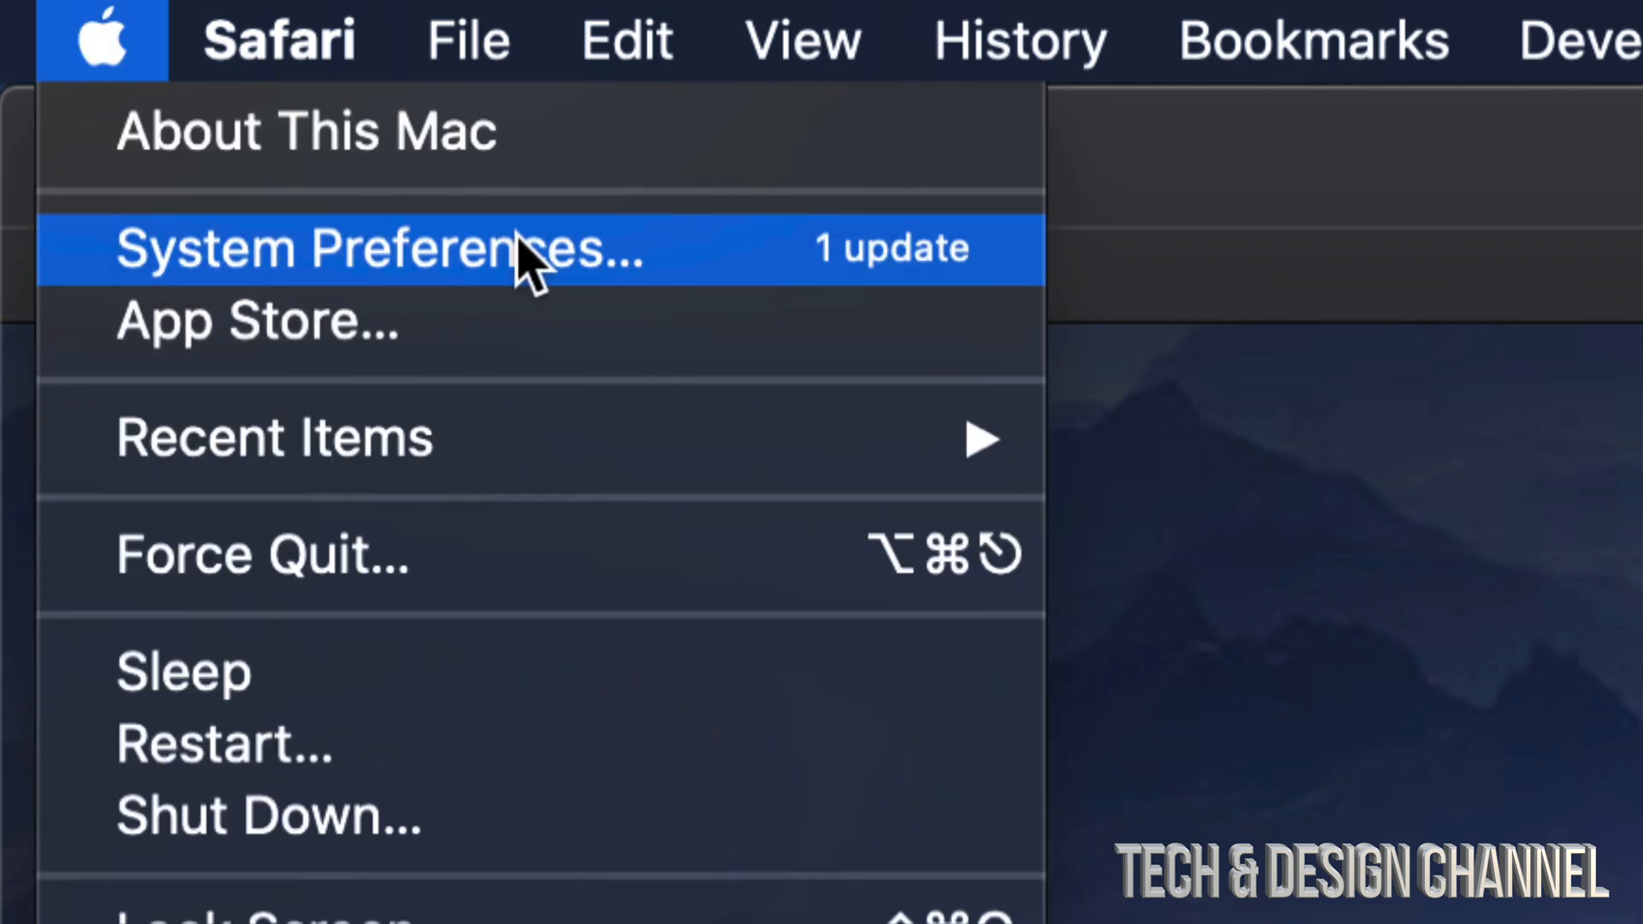
{"action": "left_click", "coordinate": [382, 250]}
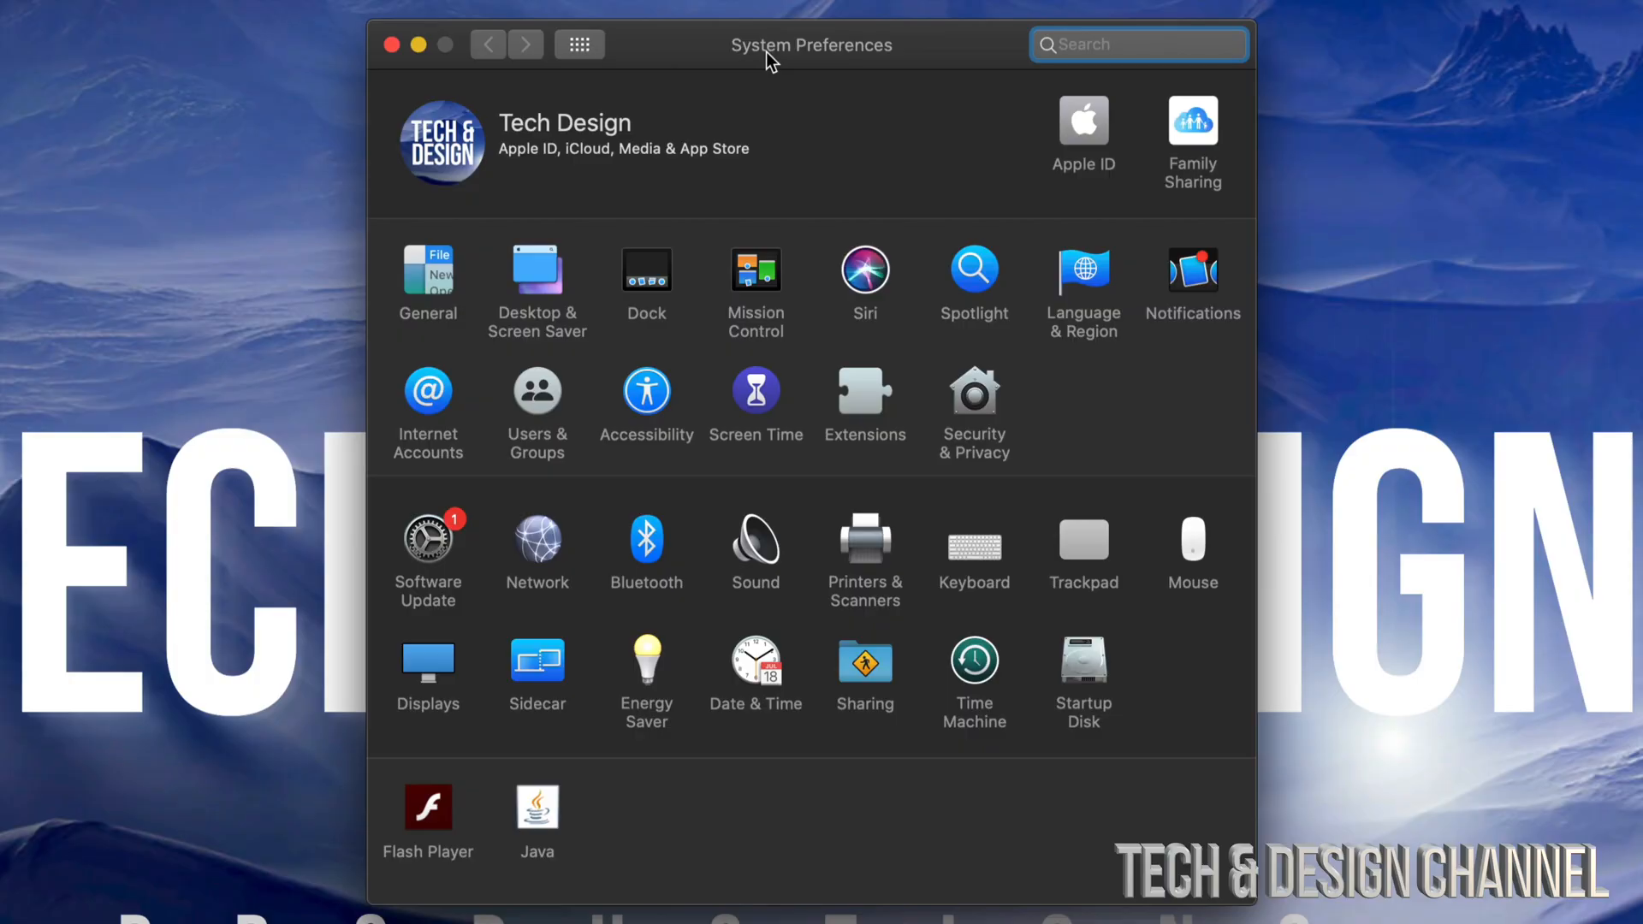
{"action": "mouse_move", "coordinate": [459, 601]}
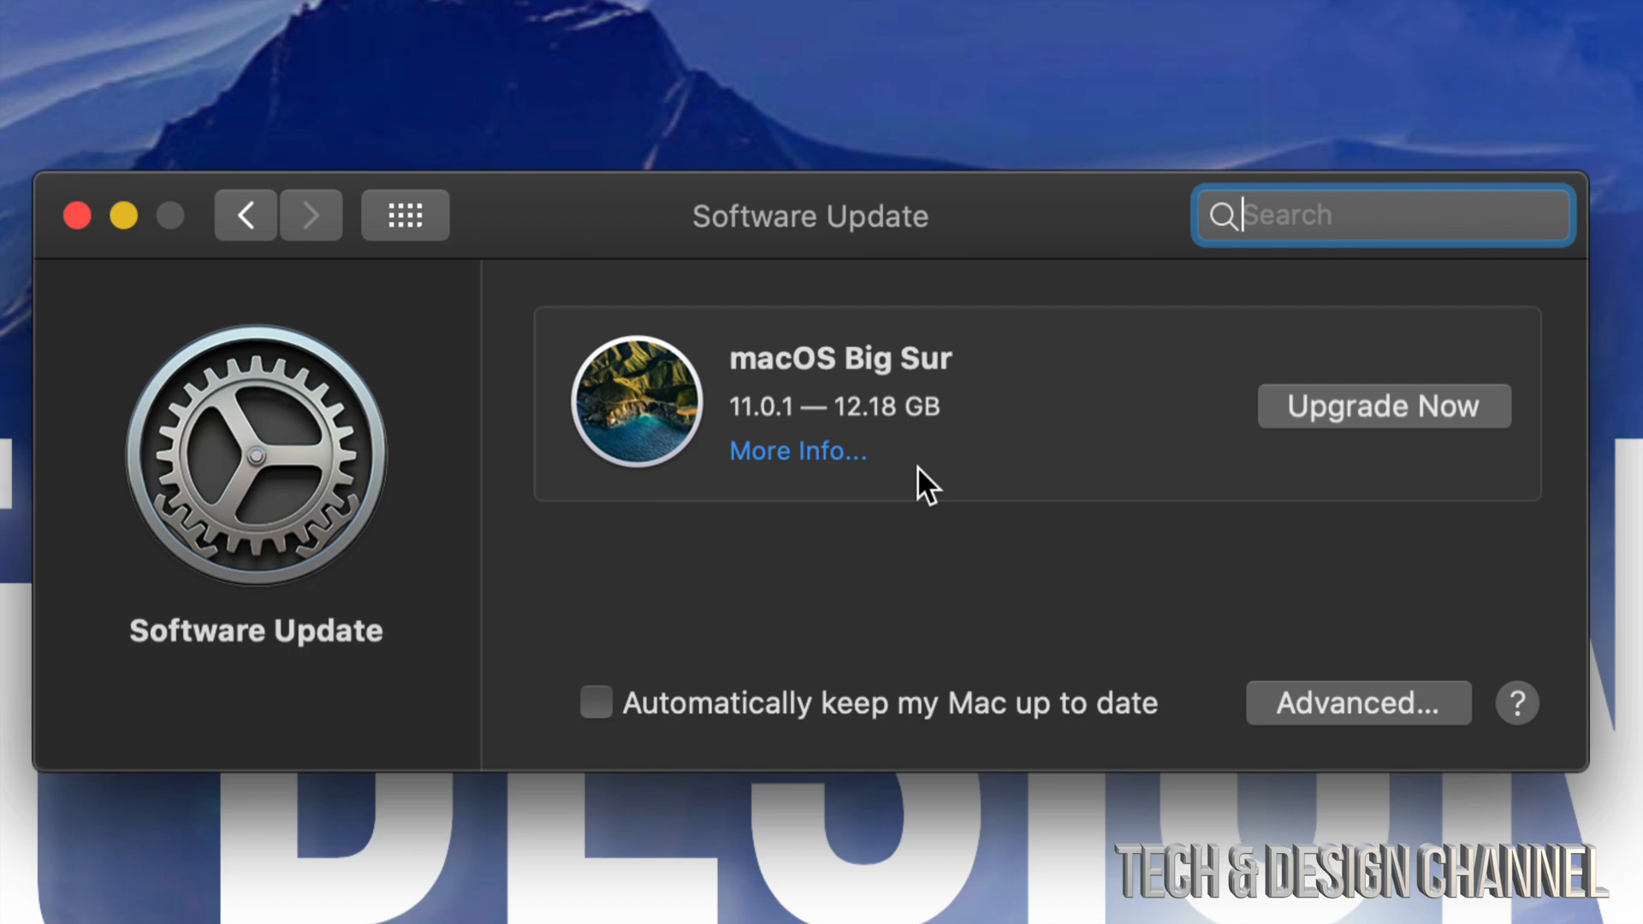
{"action": "mouse_move", "coordinate": [811, 474]}
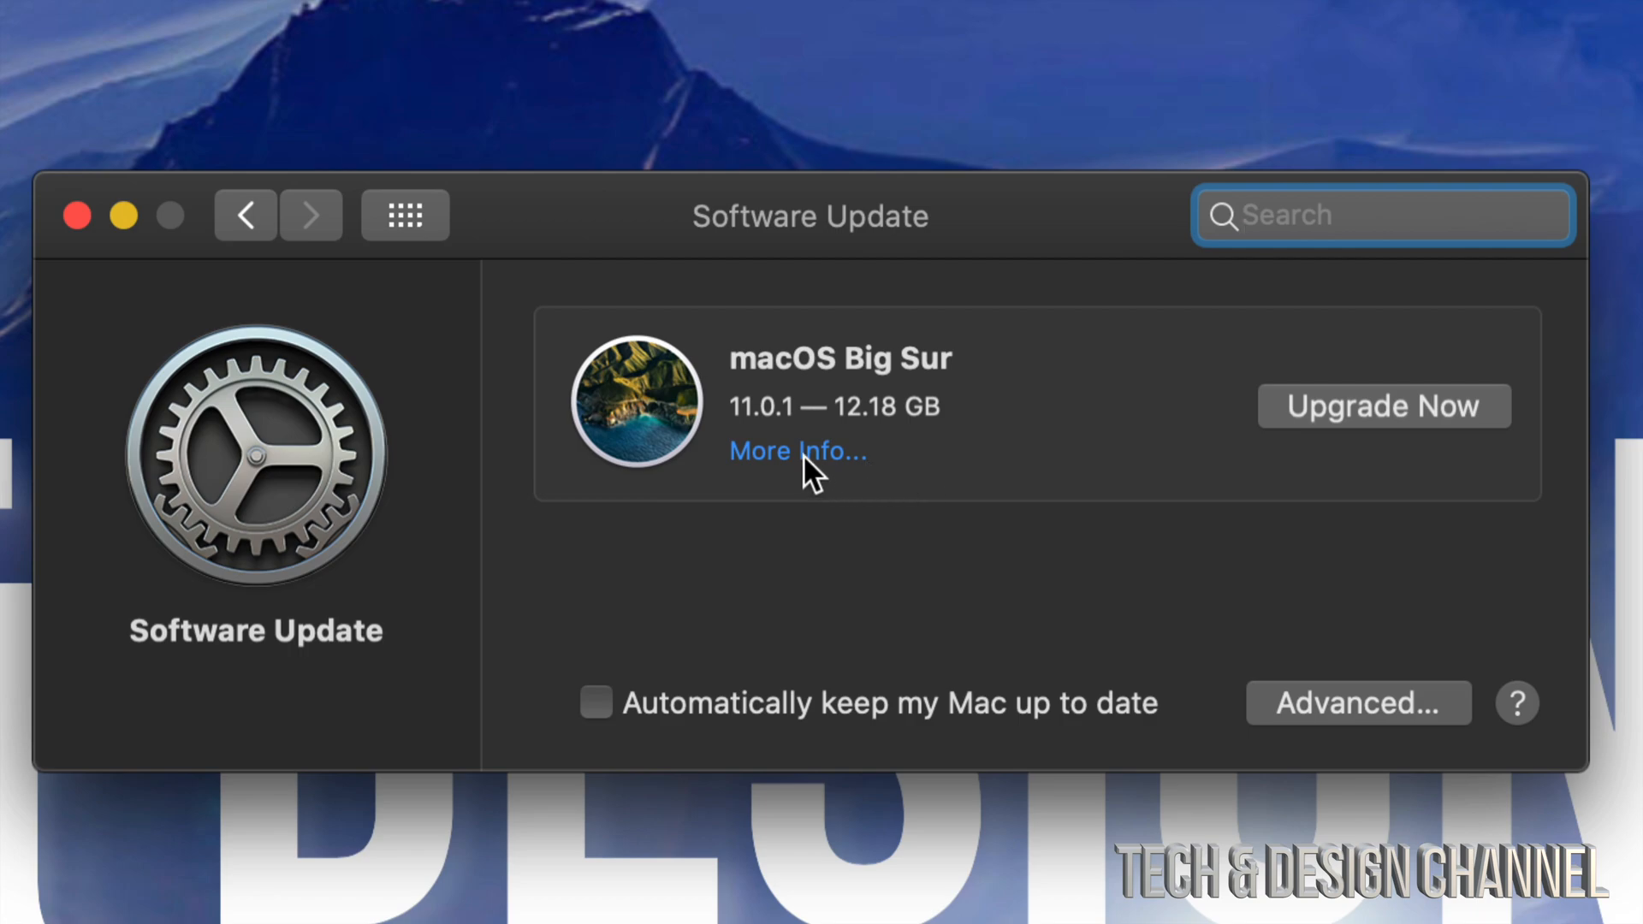
From Apple's macOS Big Sur web page, open the Big Sur listing in the App Store
{"action": "left_click", "coordinate": [796, 450]}
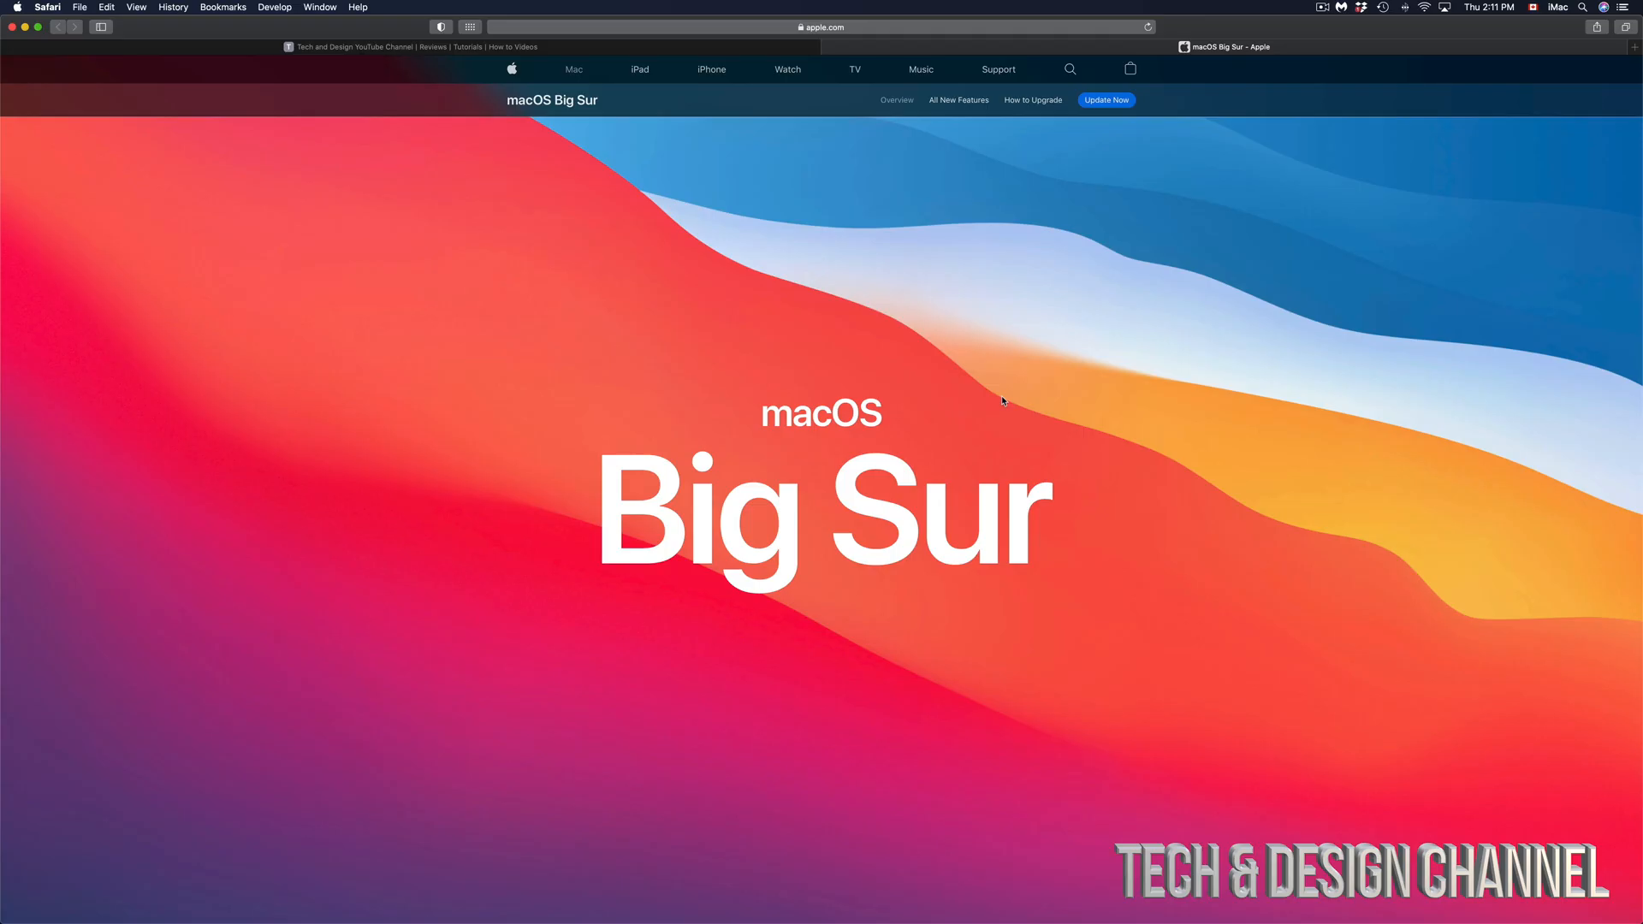
{"action": "mouse_move", "coordinate": [1222, 47]}
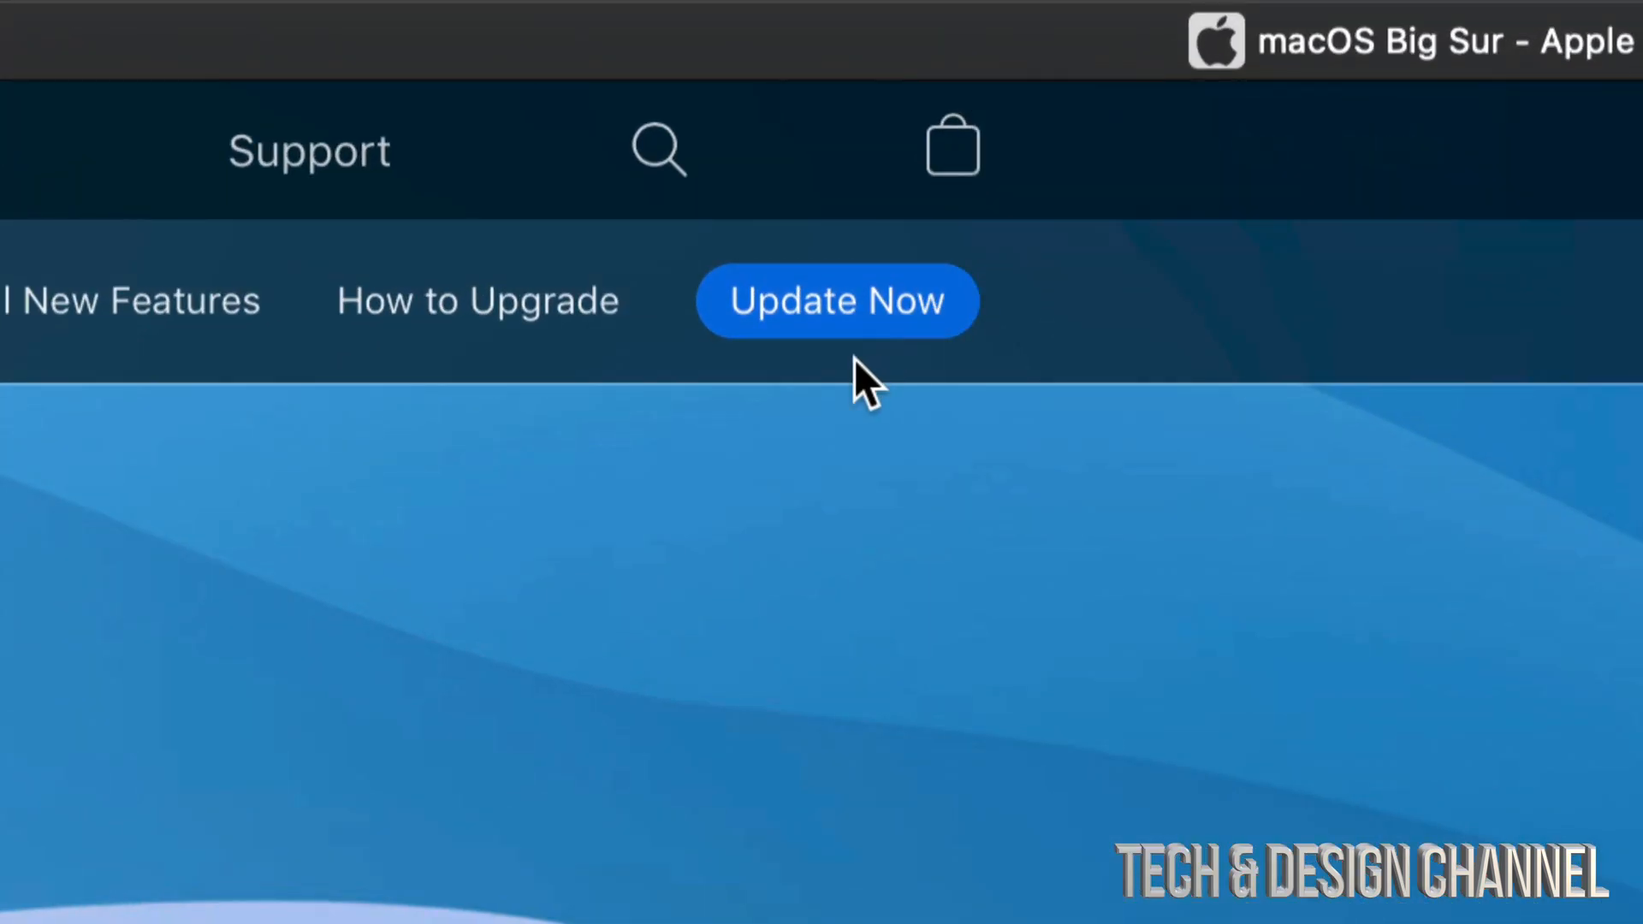
{"action": "left_click", "coordinate": [837, 302]}
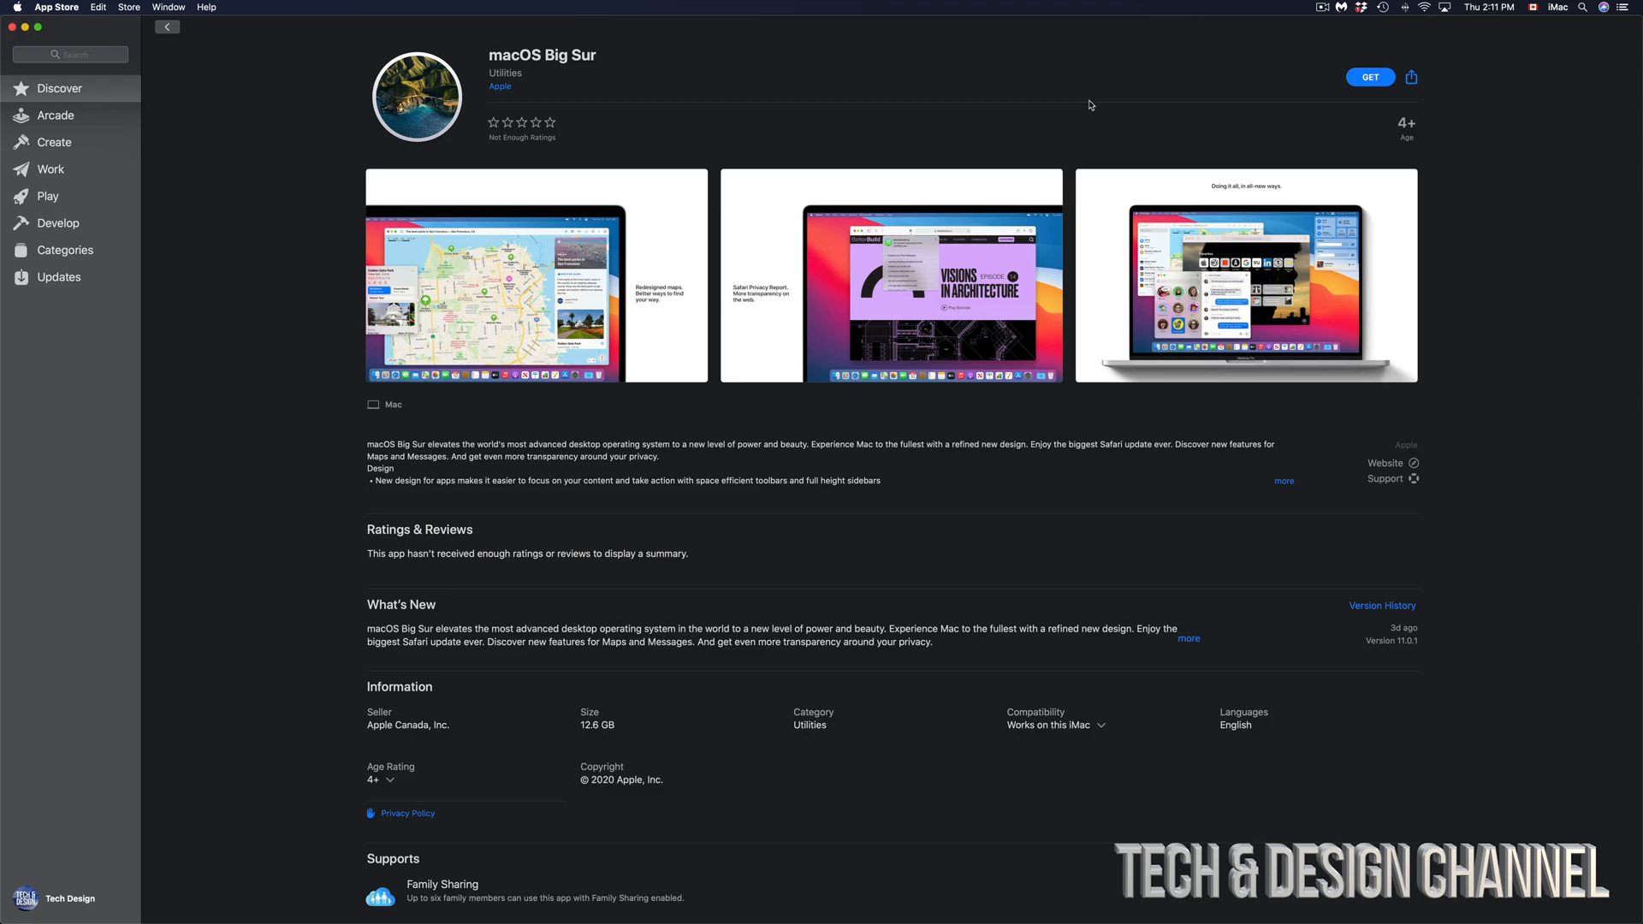
{"action": "mouse_move", "coordinate": [703, 171]}
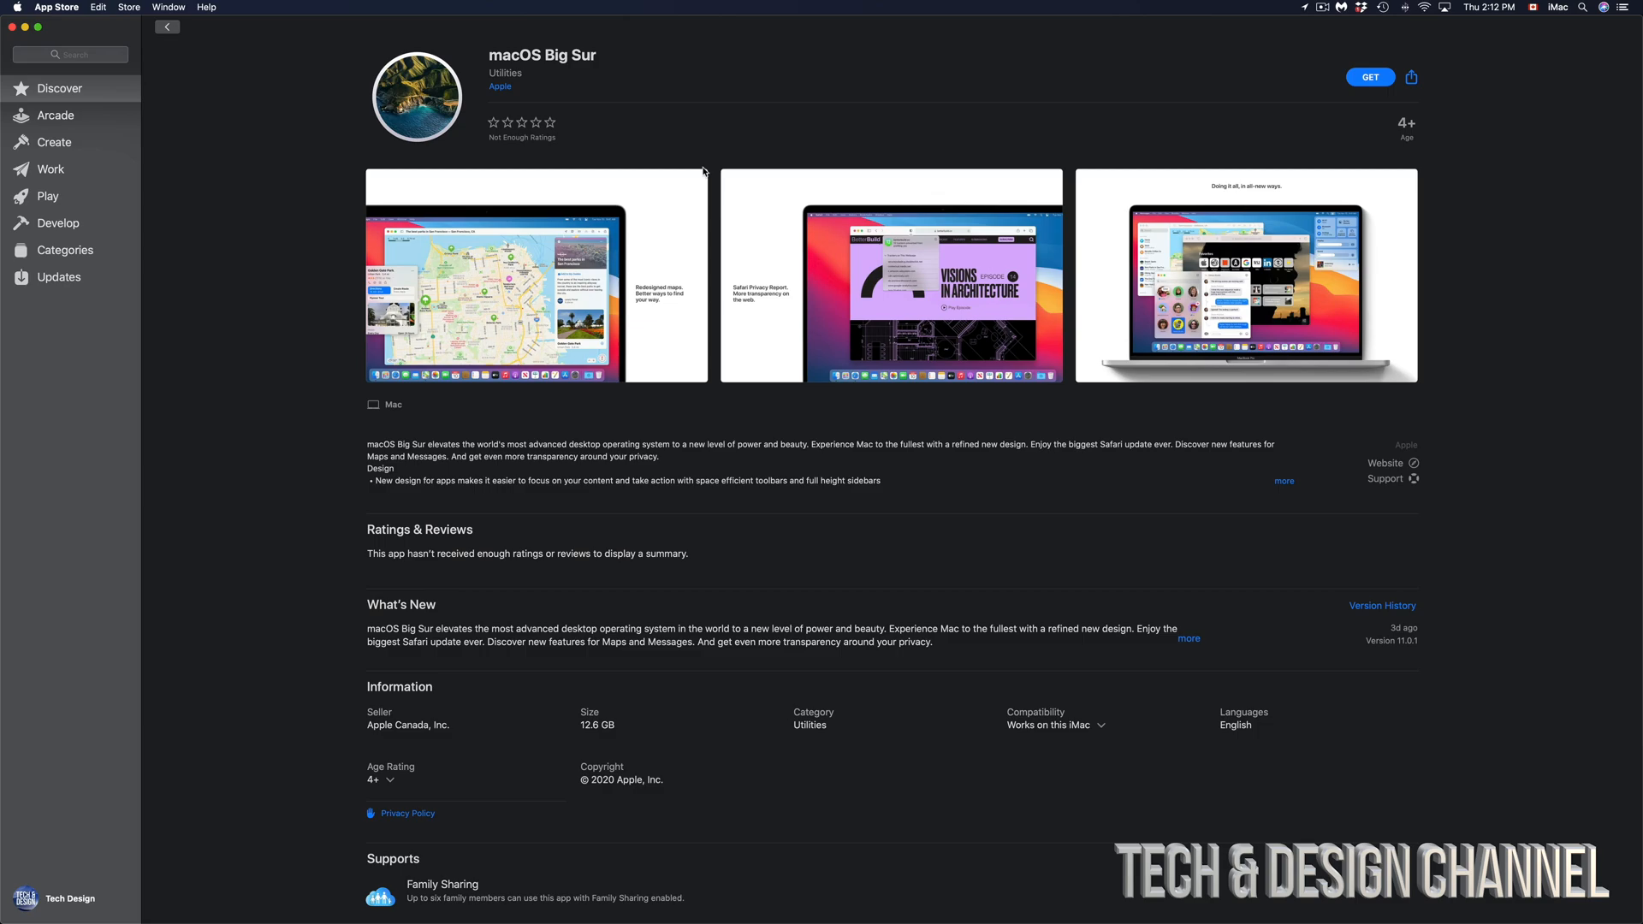
{"action": "mouse_move", "coordinate": [1108, 592]}
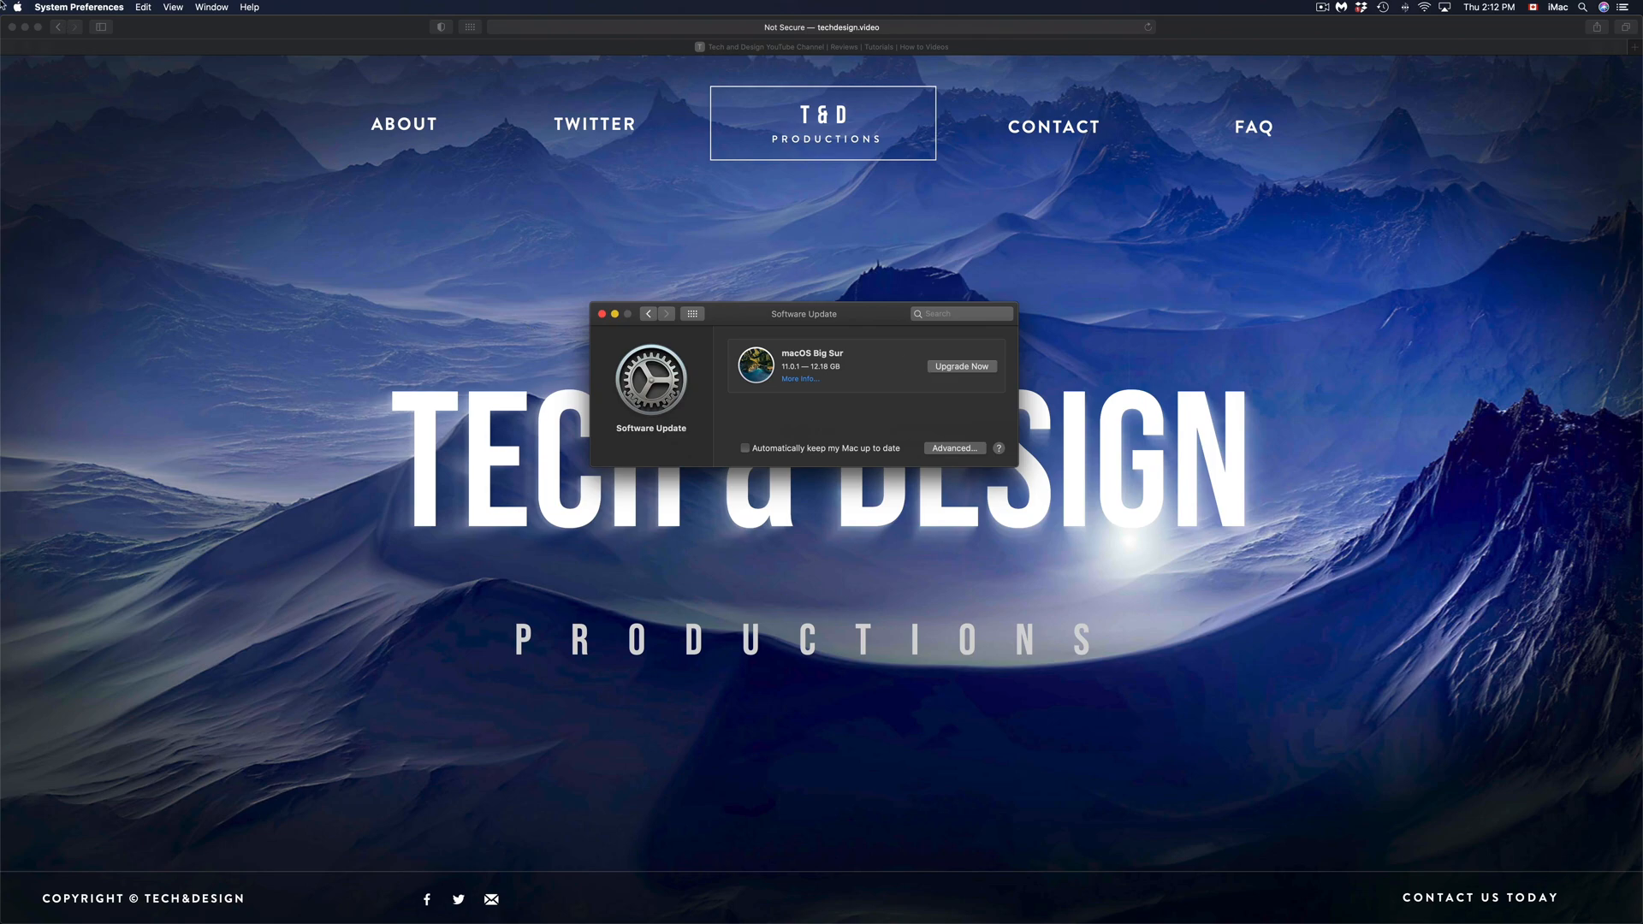
Launch the App Store from the Apple menu and search it for 'big sur'
{"action": "left_click", "coordinate": [15, 7]}
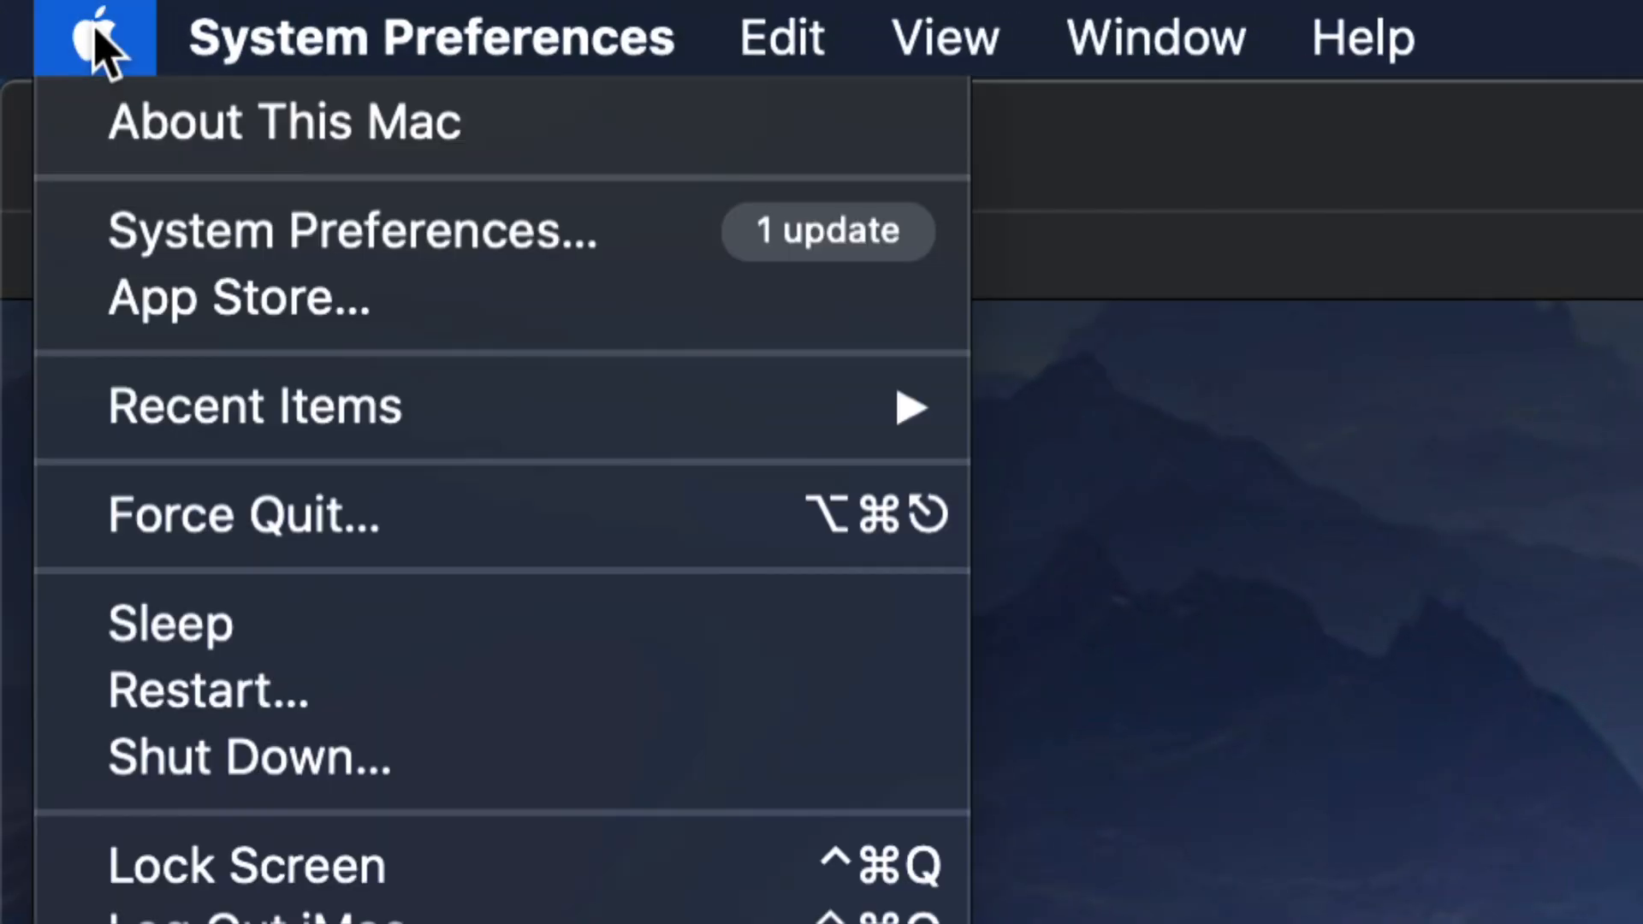
{"action": "mouse_move", "coordinate": [252, 315]}
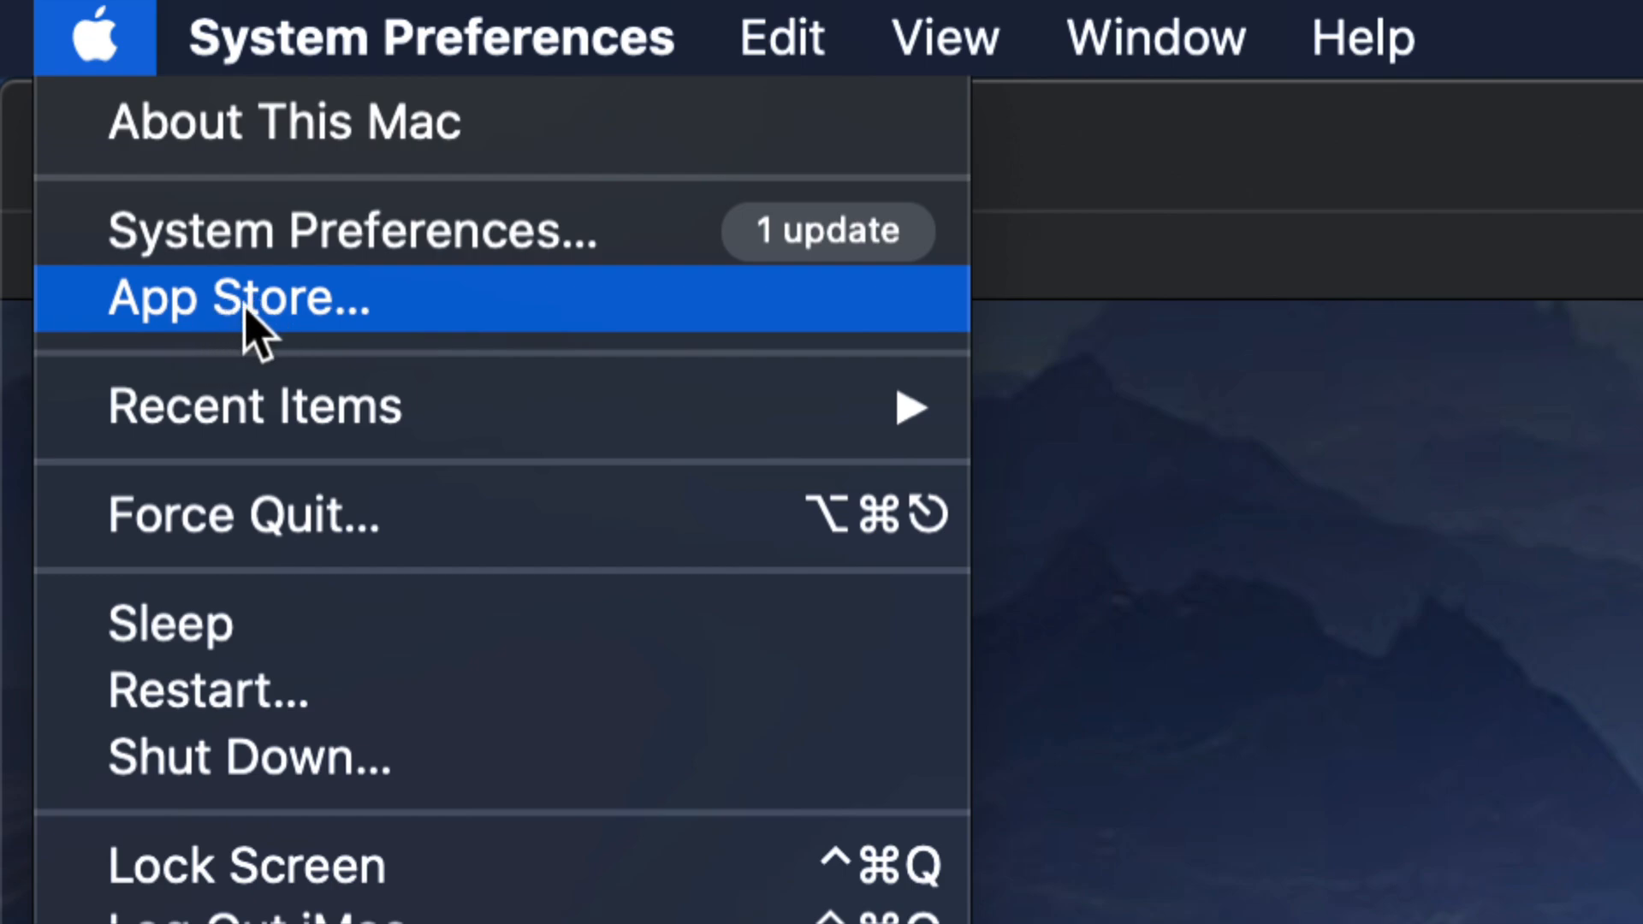
{"action": "left_click", "coordinate": [238, 298]}
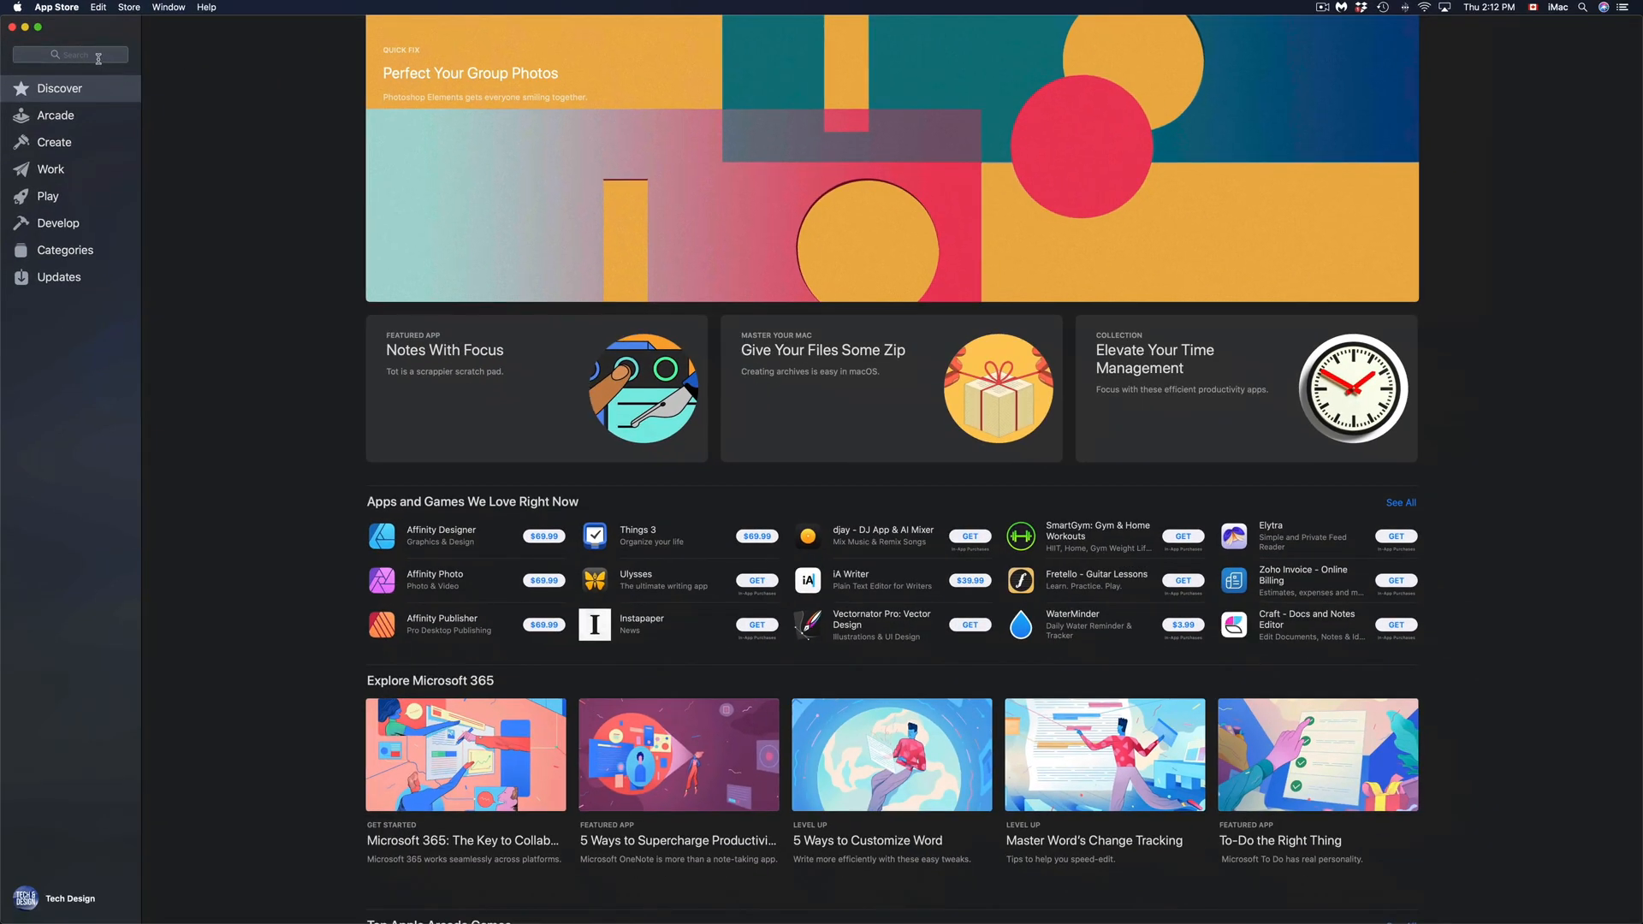
{"action": "type", "text": "big sur"}
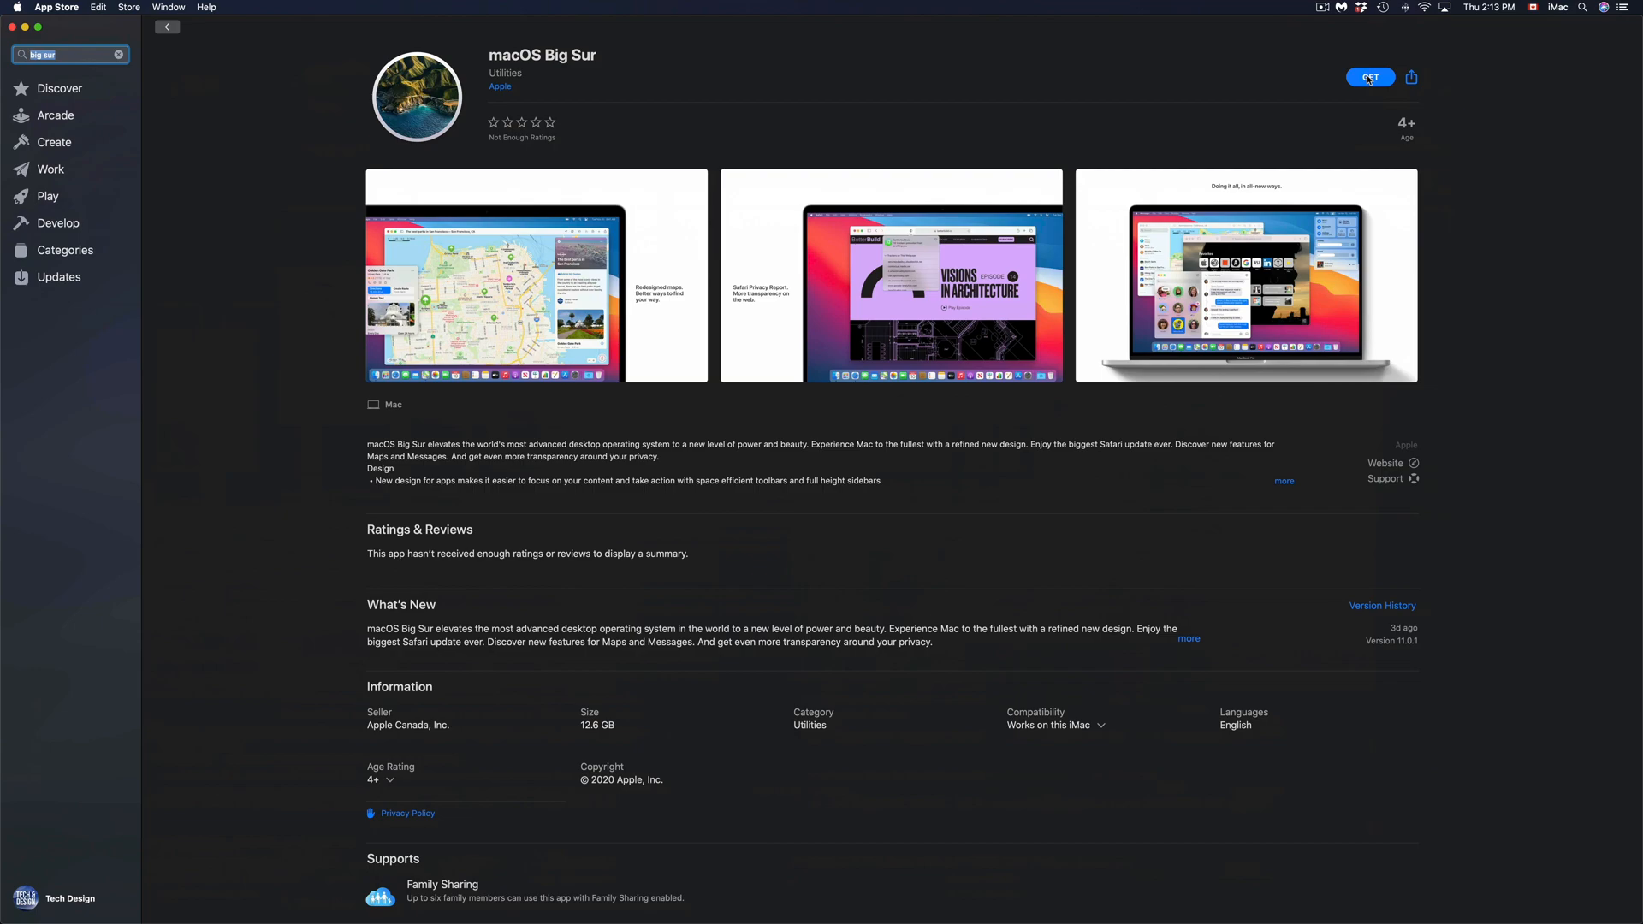
{"action": "mouse_move", "coordinate": [703, 87]}
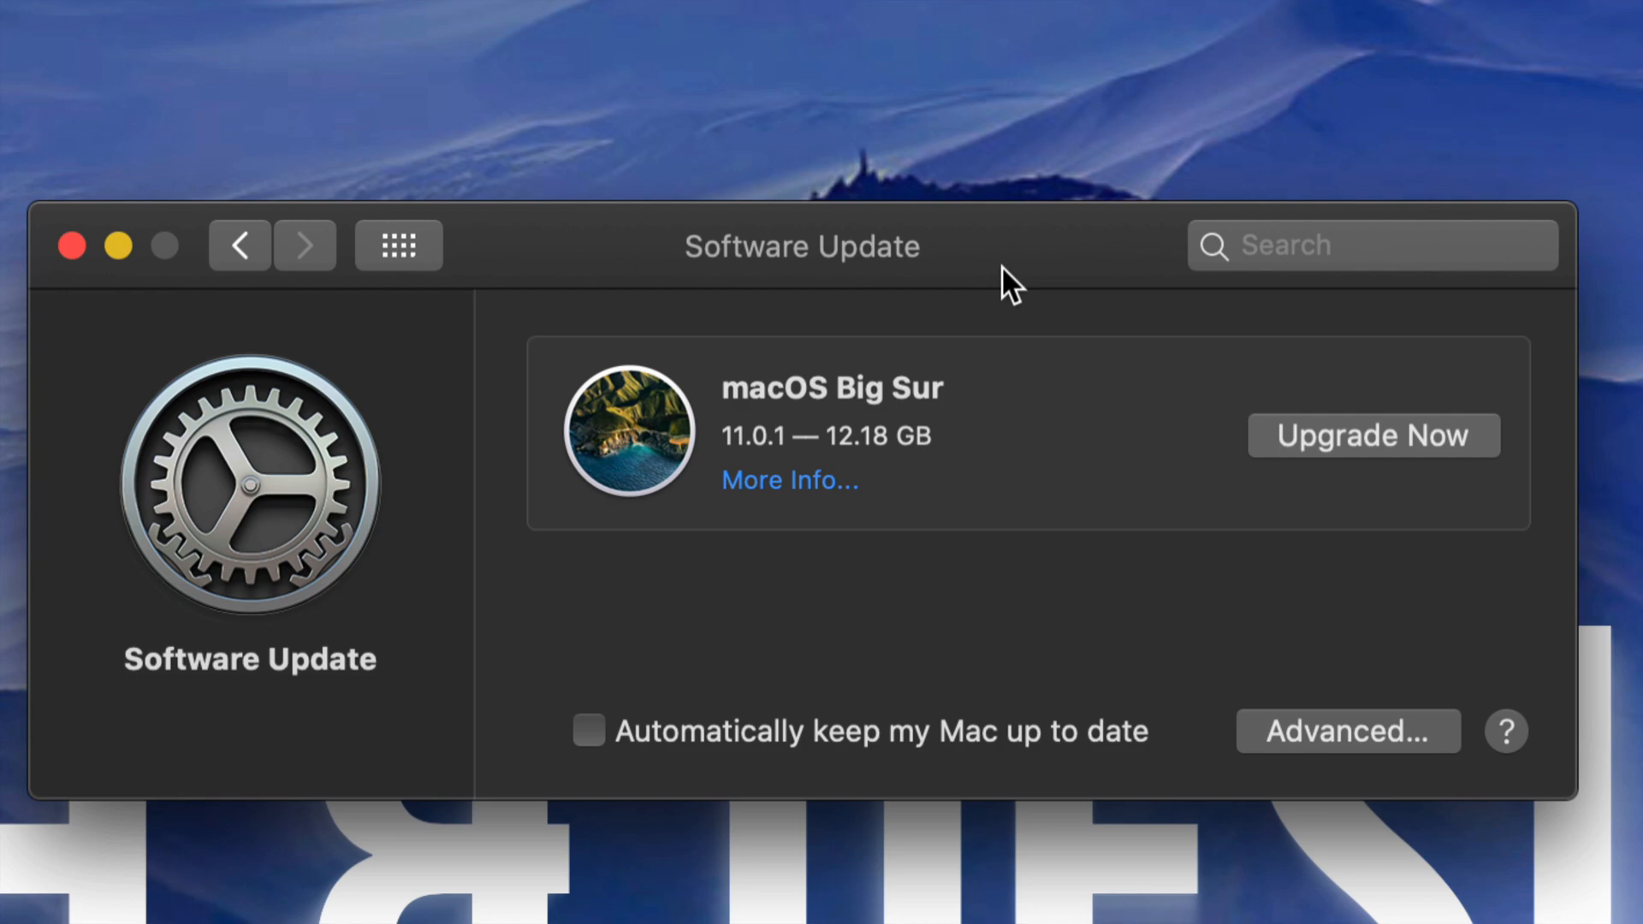
{"action": "mouse_move", "coordinate": [1254, 389]}
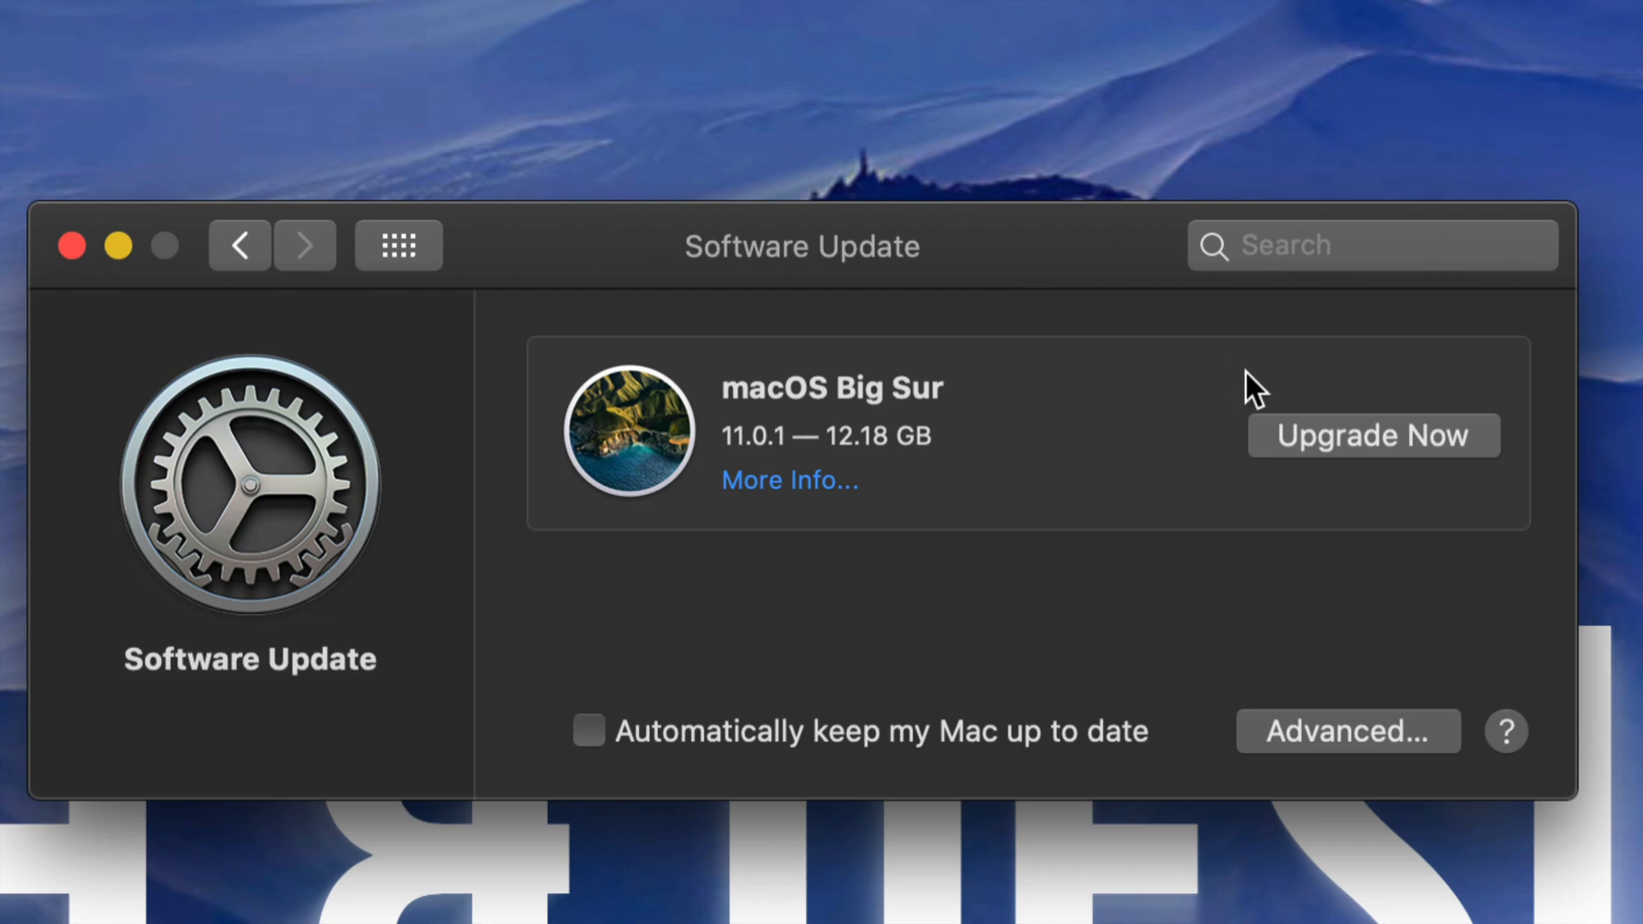
Start the 12.18 GB macOS Big Sur download with Upgrade Now in Software Update
{"action": "left_click", "coordinate": [1371, 435]}
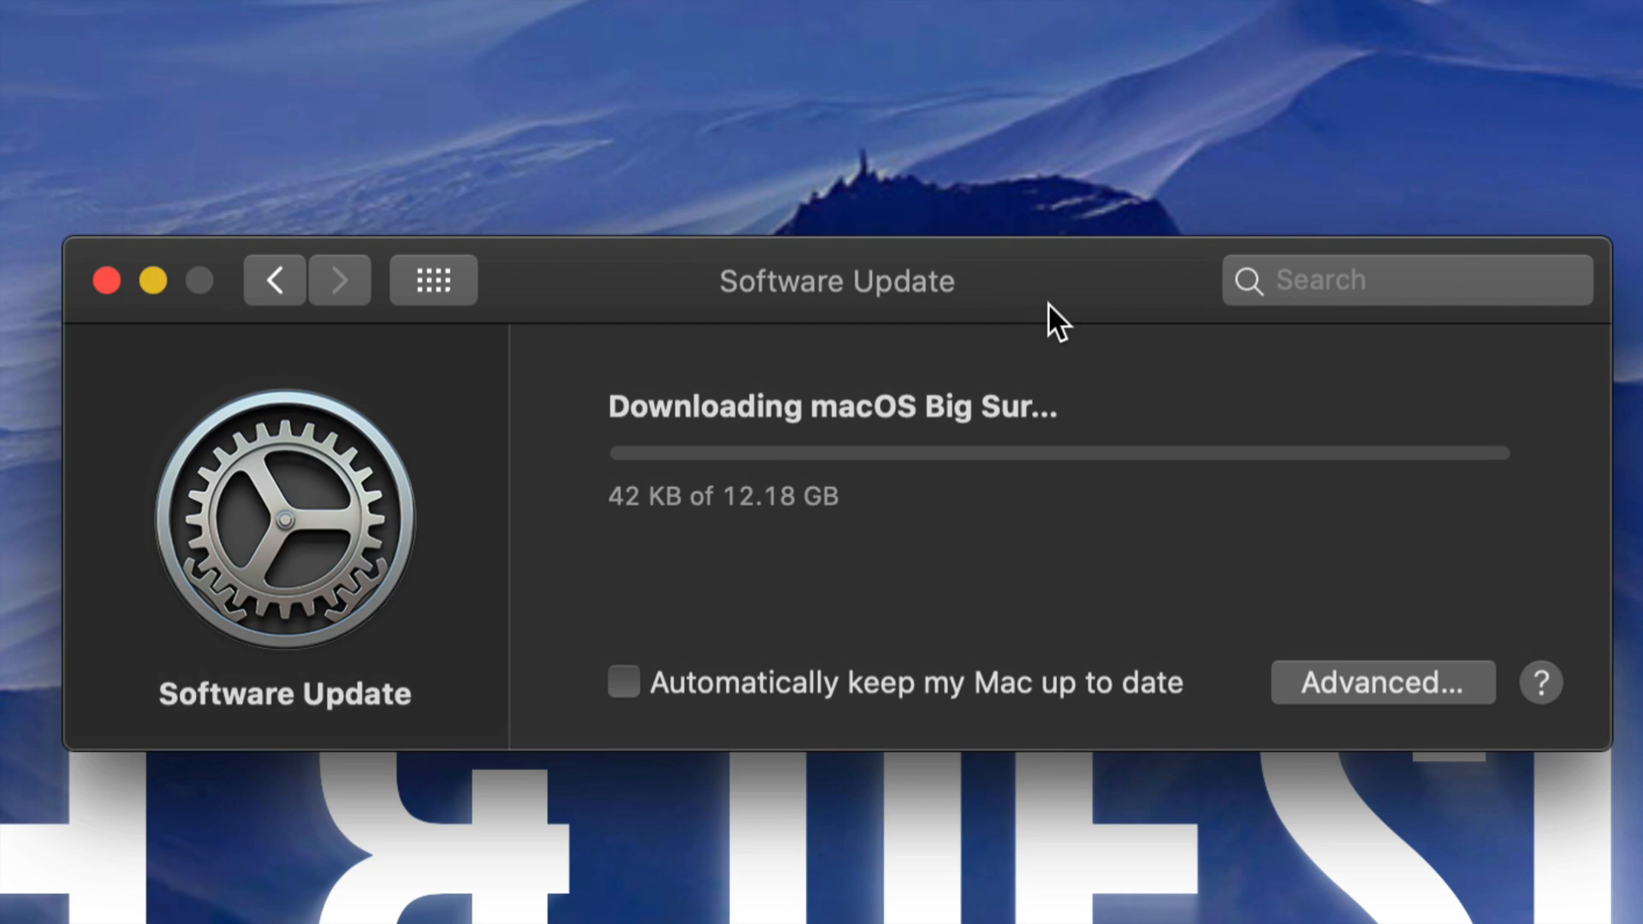
{"action": "mouse_move", "coordinate": [1044, 532]}
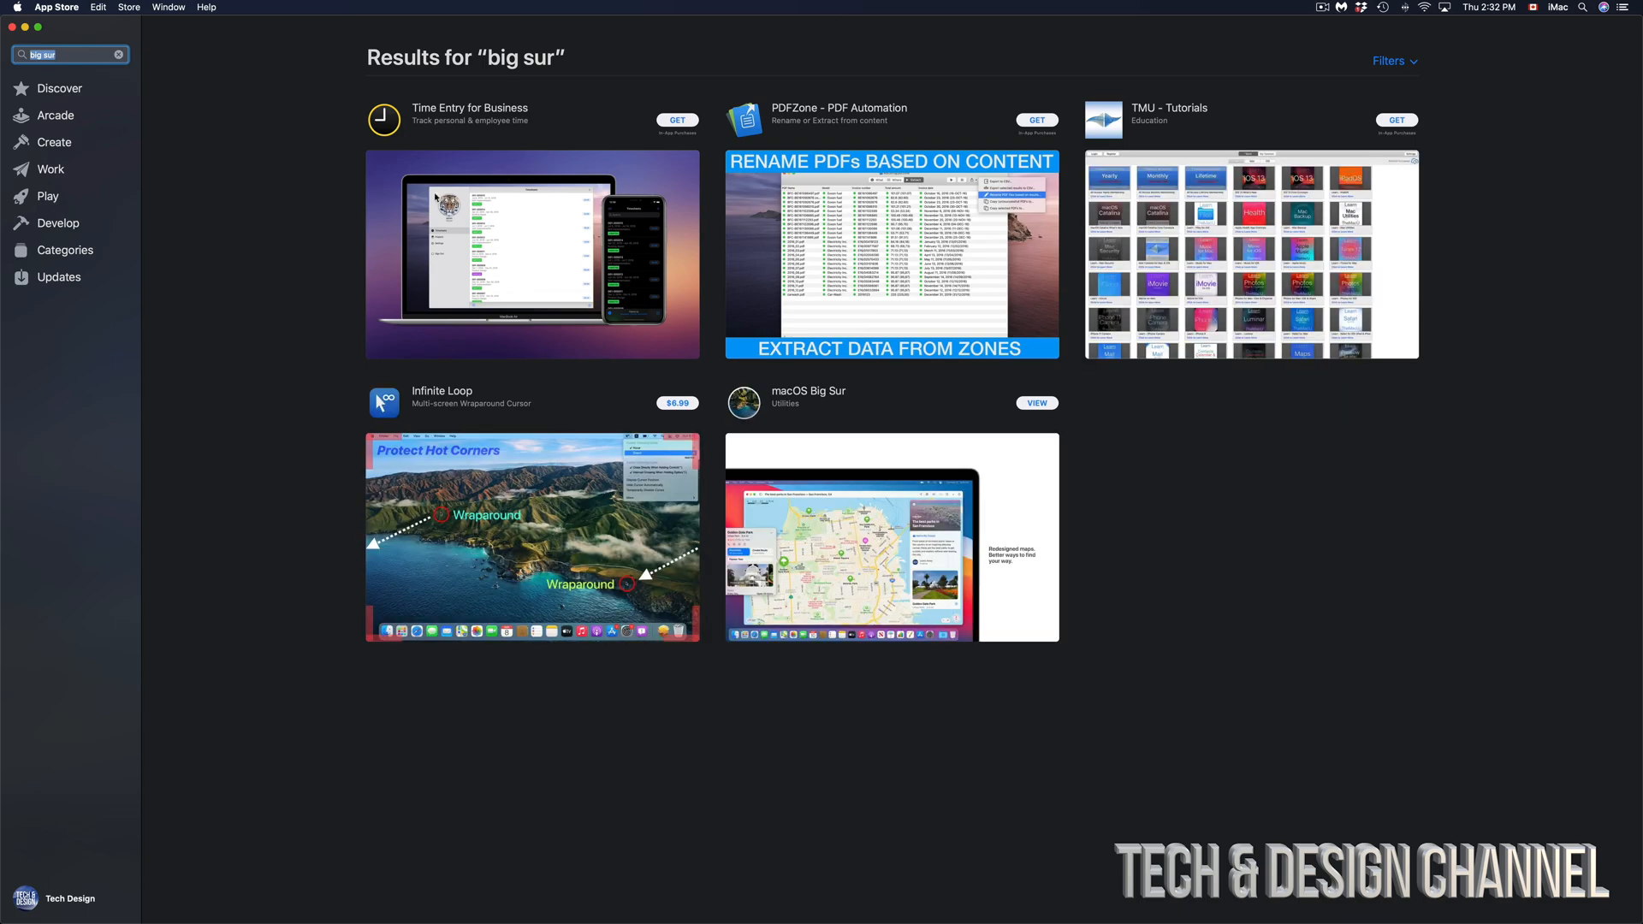
Start getting macOS Big Sur from the App Store results so the download prompt appears
{"action": "left_click", "coordinate": [807, 395]}
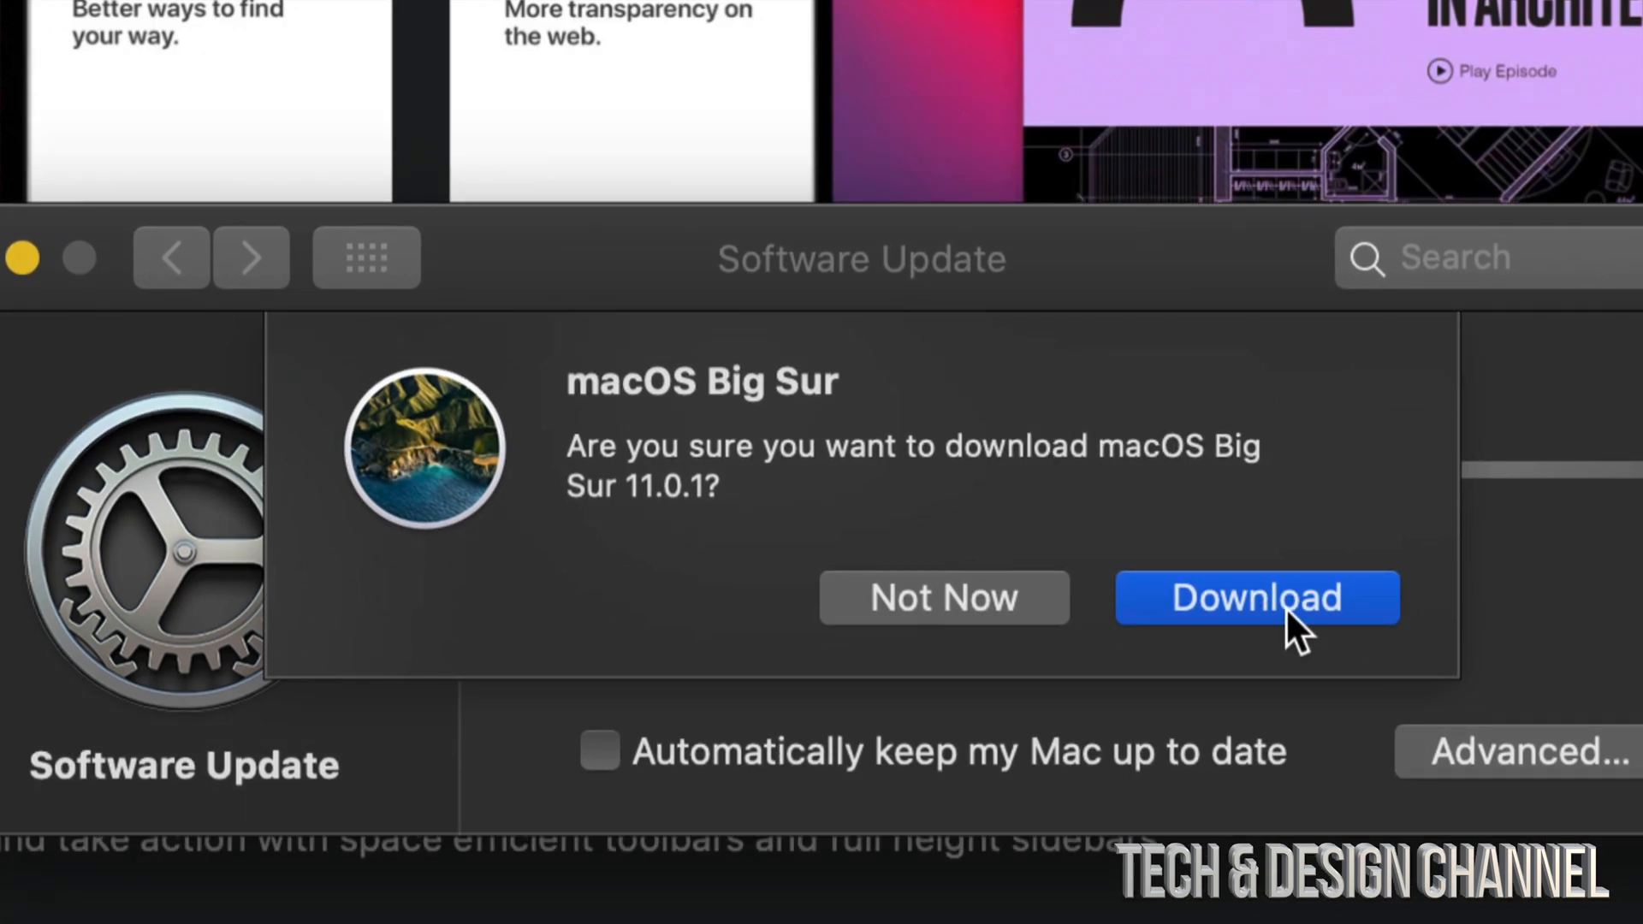
Confirm downloading macOS Big Sur 11.0.1 and let the 12.18 GB download run
{"action": "left_click", "coordinate": [1256, 597]}
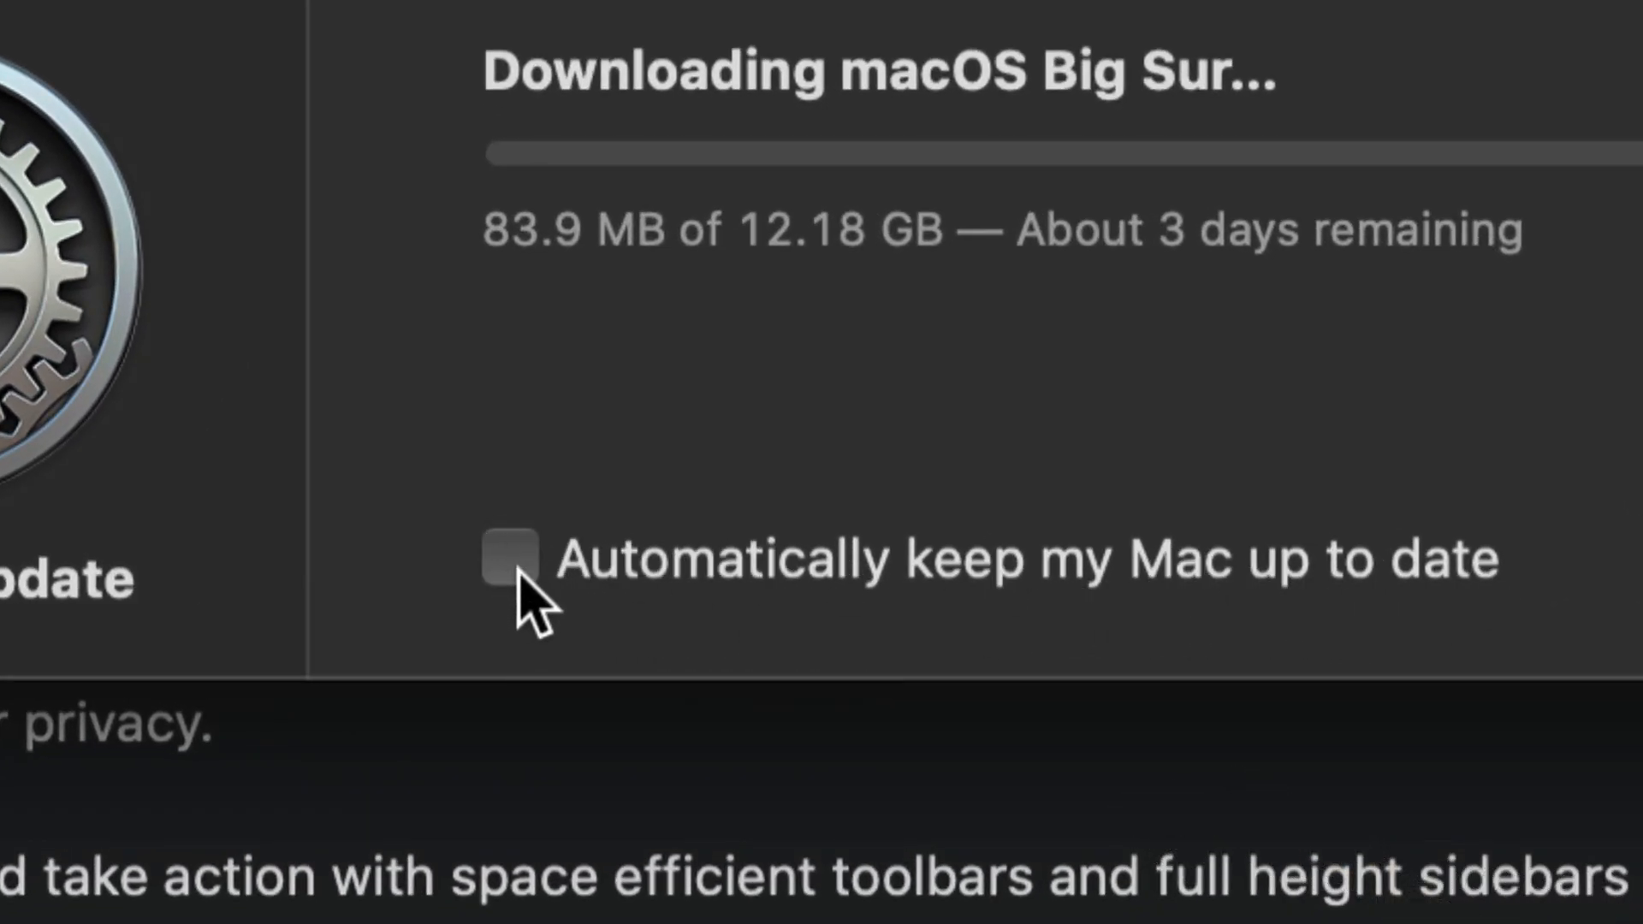
{"action": "mouse_move", "coordinate": [735, 524]}
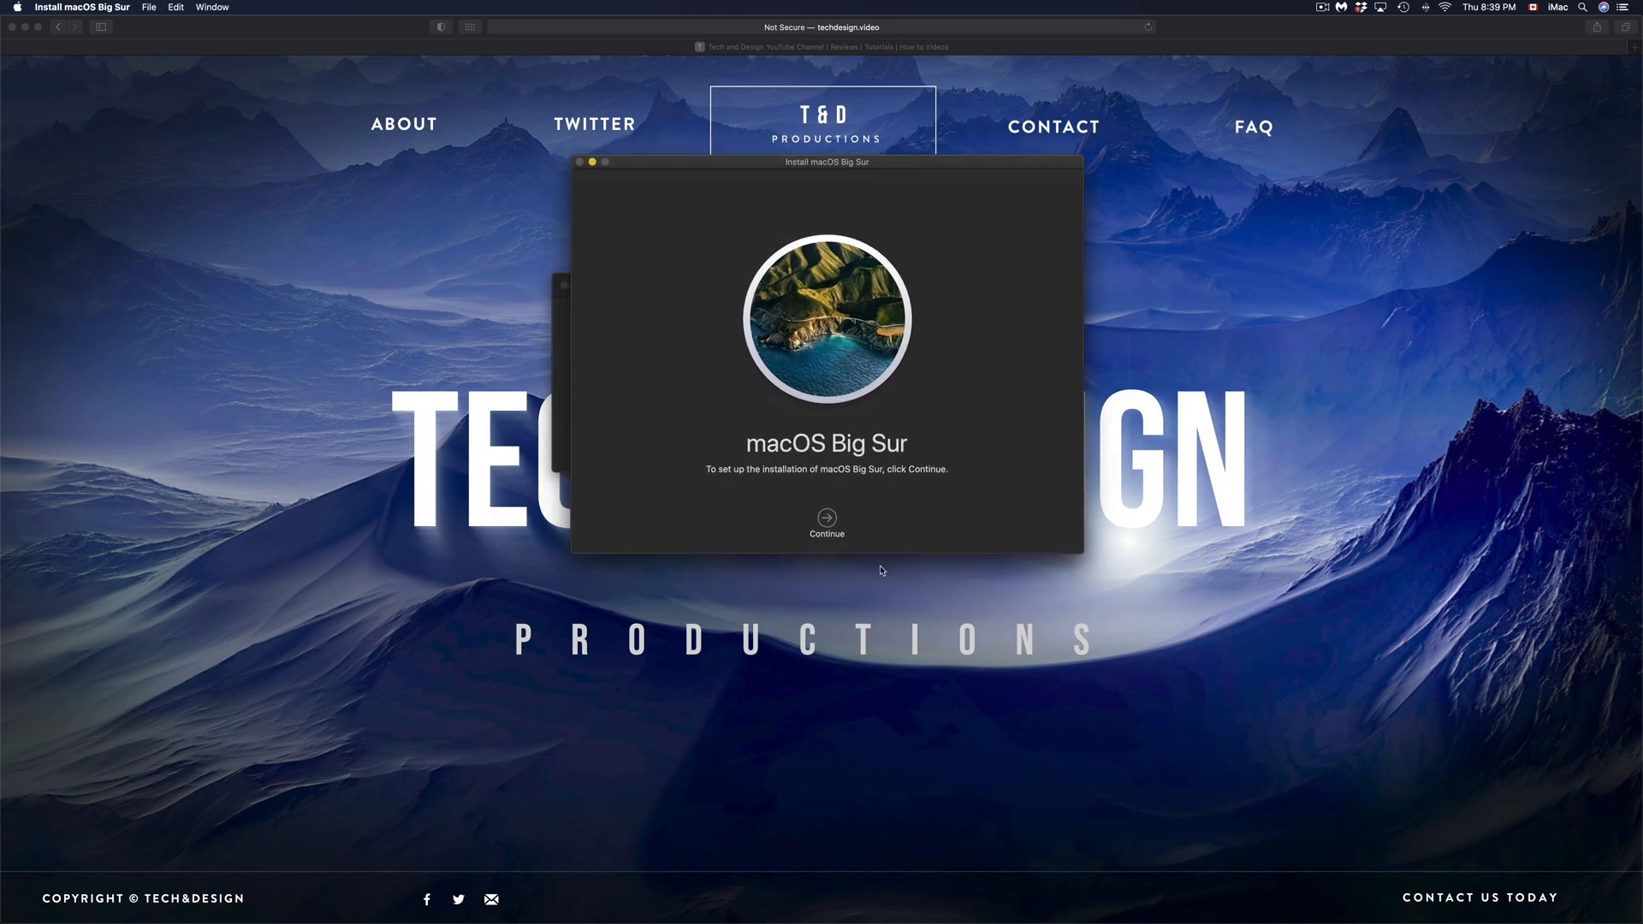
Continue into the installer, review the license and agree to it, including the confirmation sheet
{"action": "left_click", "coordinate": [825, 522]}
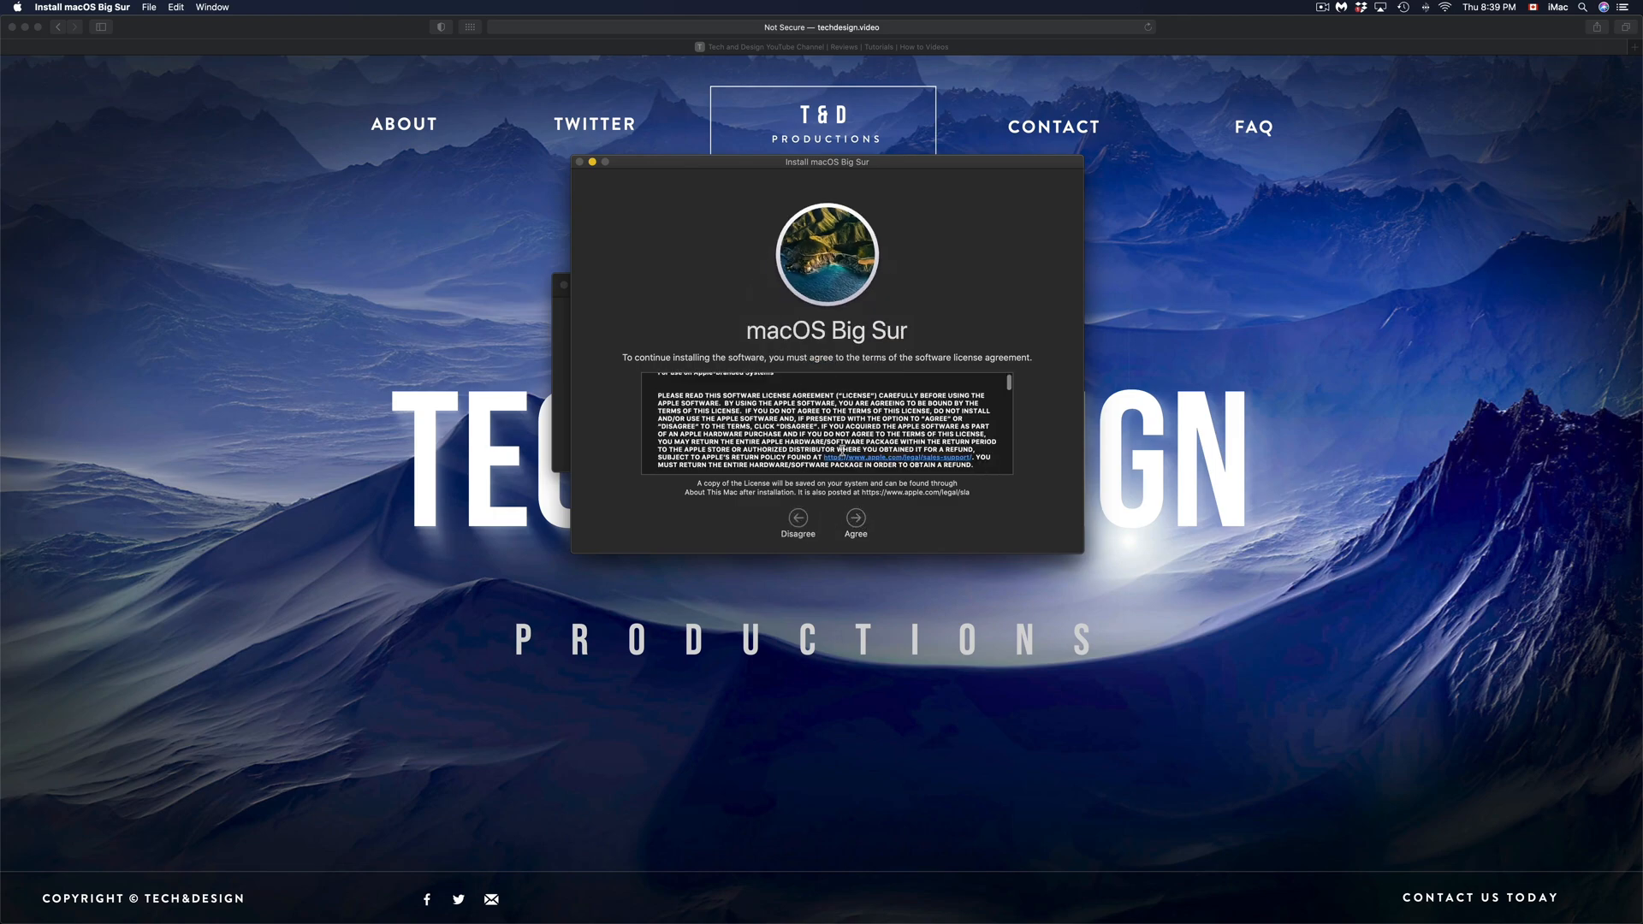
{"action": "scroll", "scroll_direction": "down", "scroll_amount": 3}
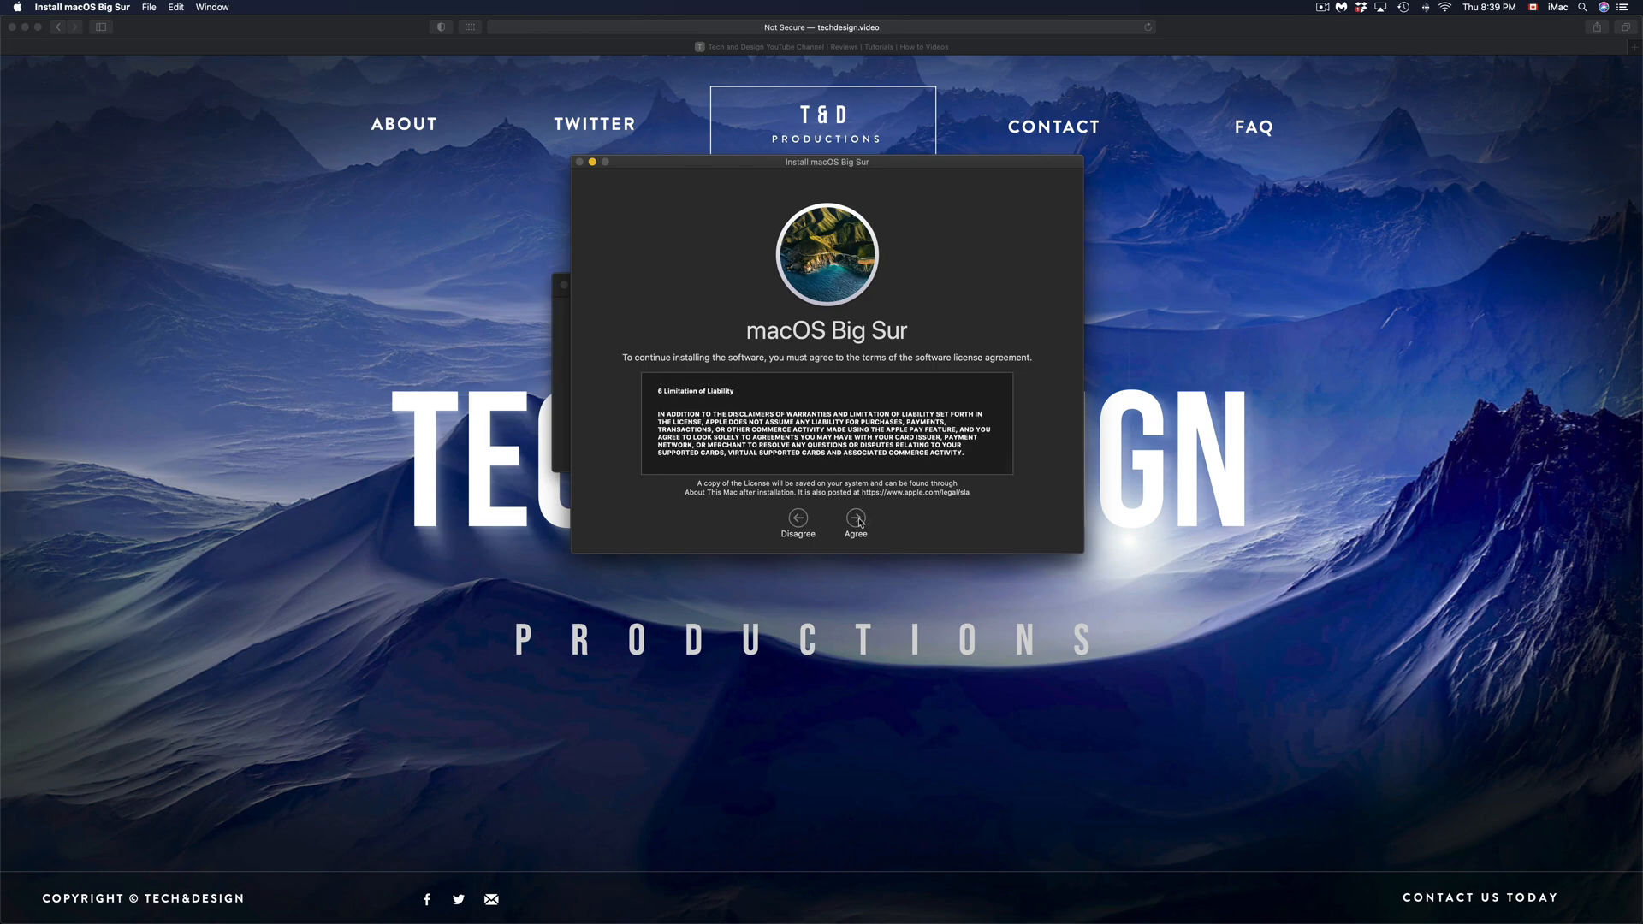
{"action": "left_click", "coordinate": [856, 527]}
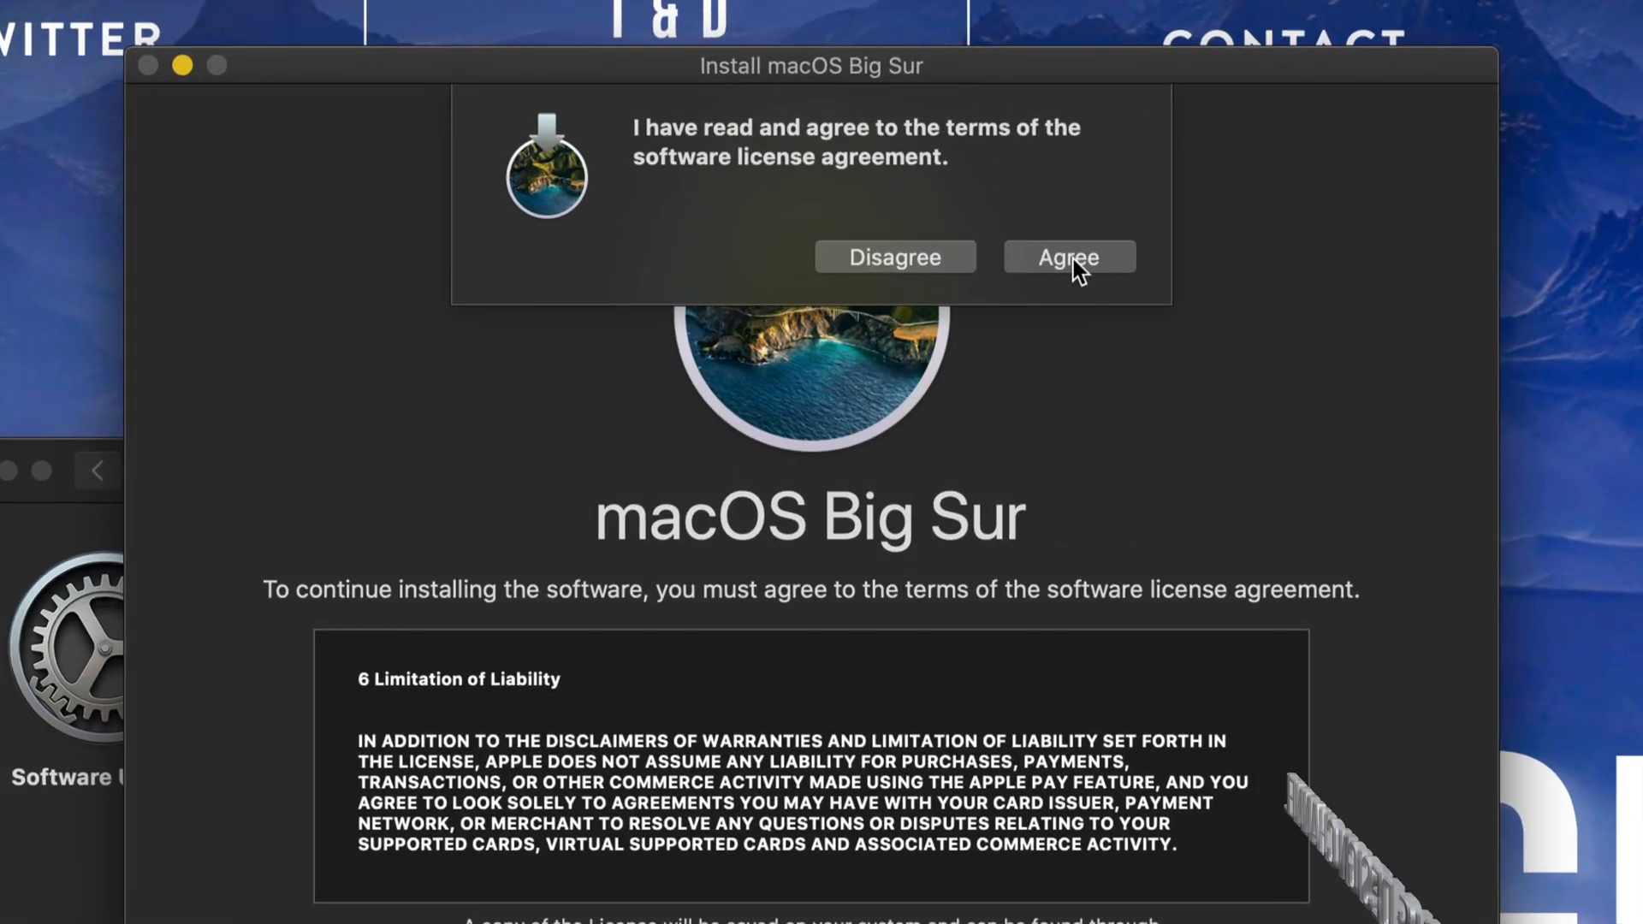
{"action": "left_click", "coordinate": [1067, 257]}
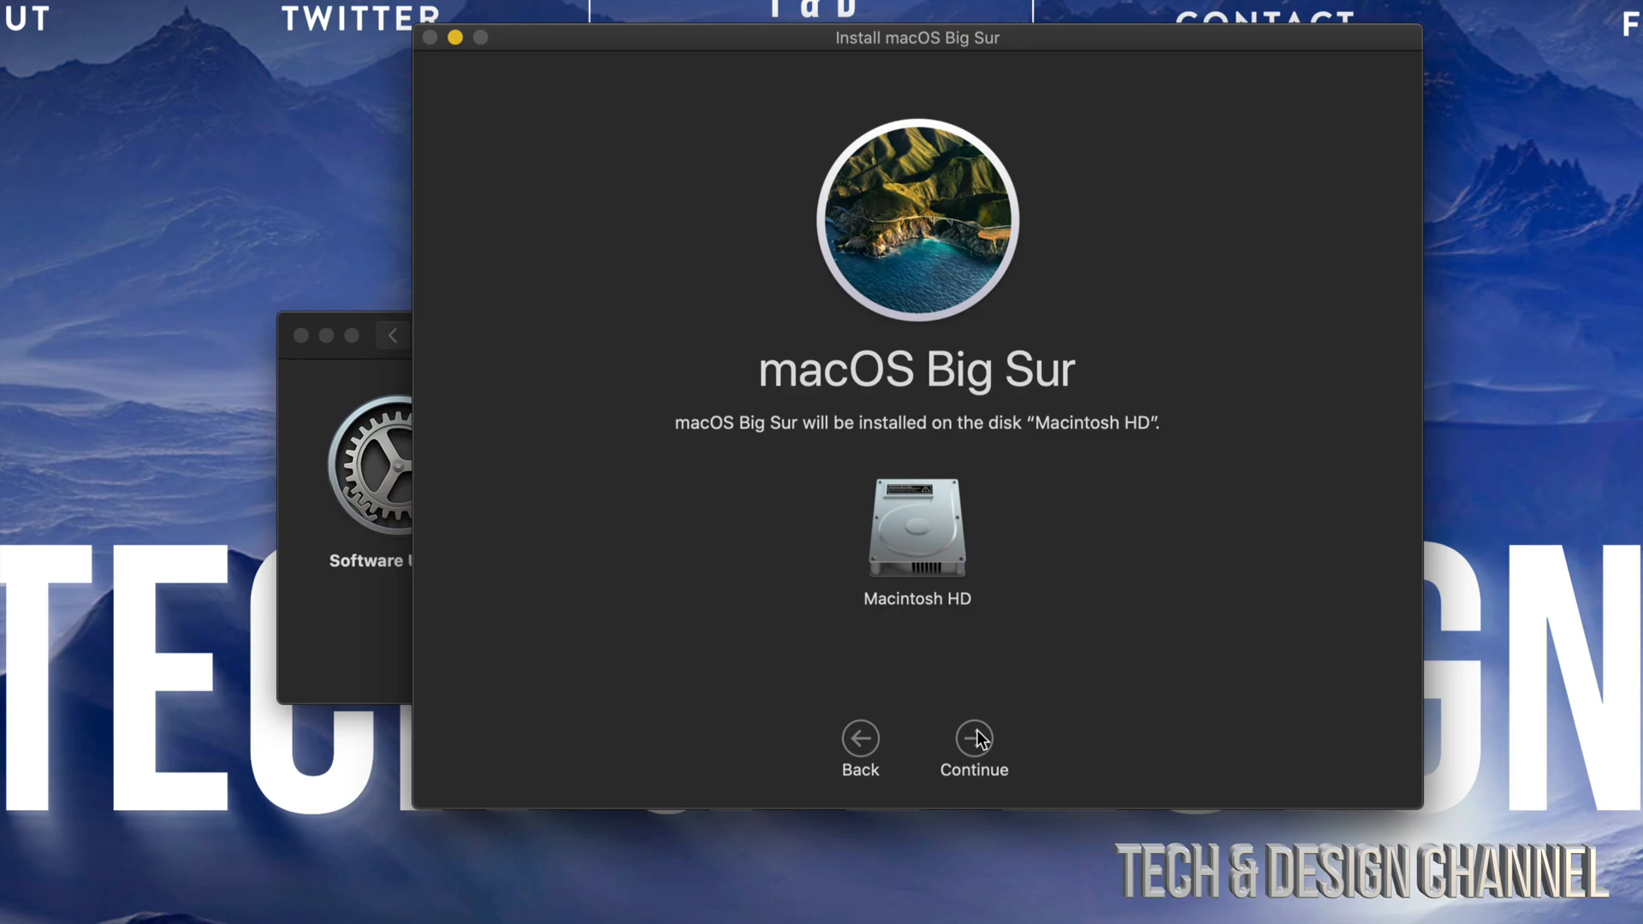
Authorize installing on Macintosh HD as administrator, then restart the Mac to install Big Sur
{"action": "left_click", "coordinate": [973, 742]}
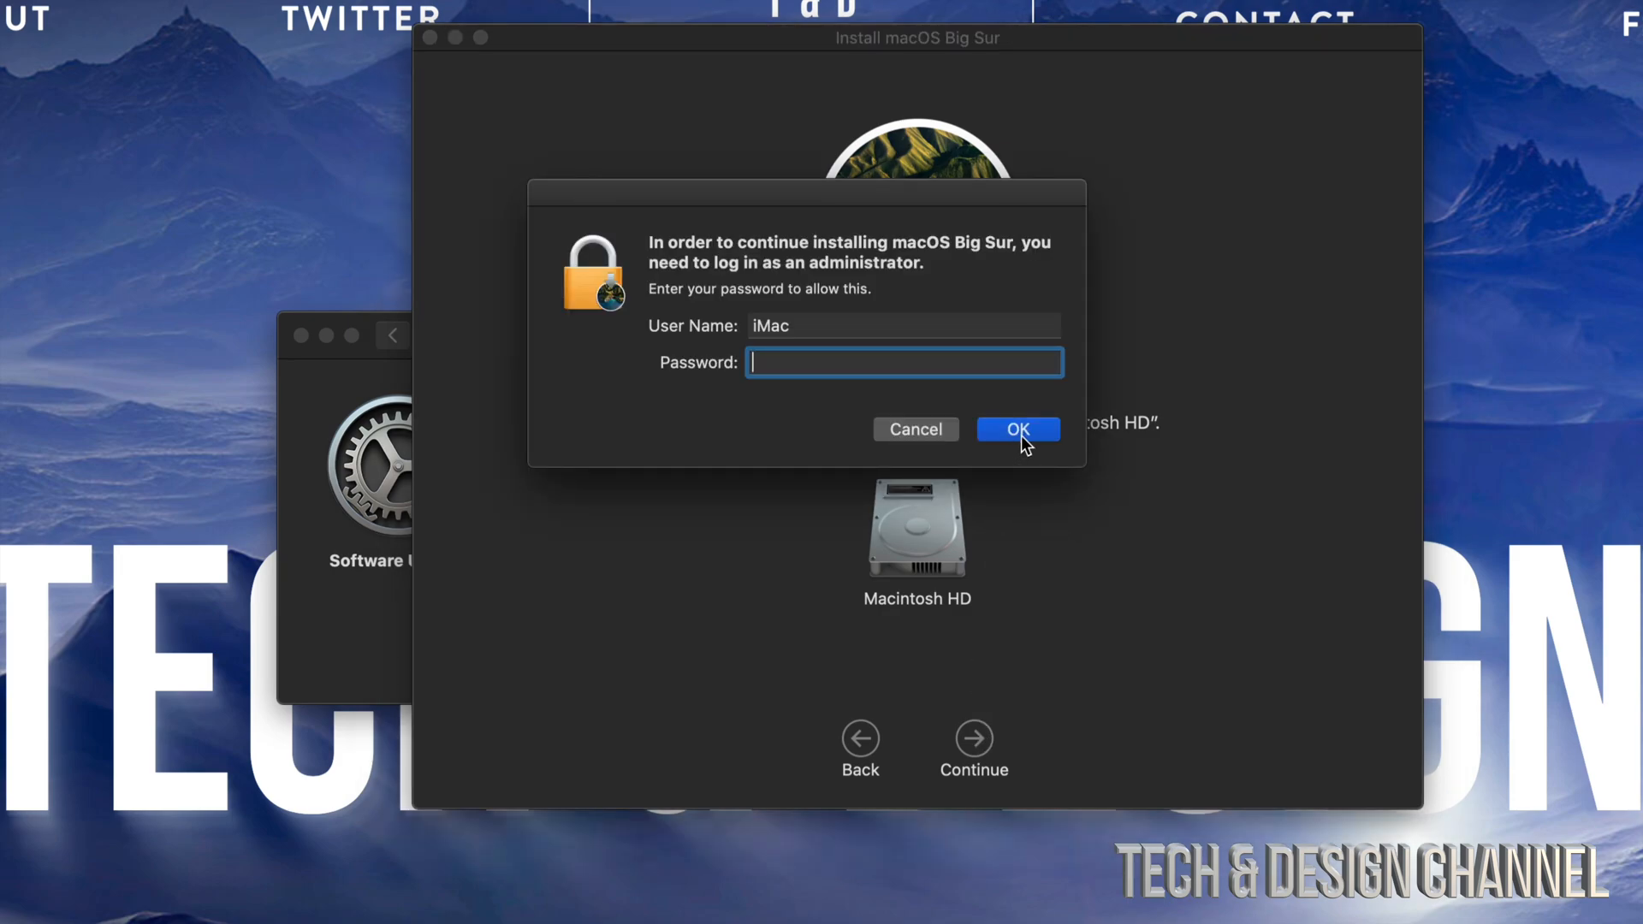
{"action": "left_click", "coordinate": [1015, 428]}
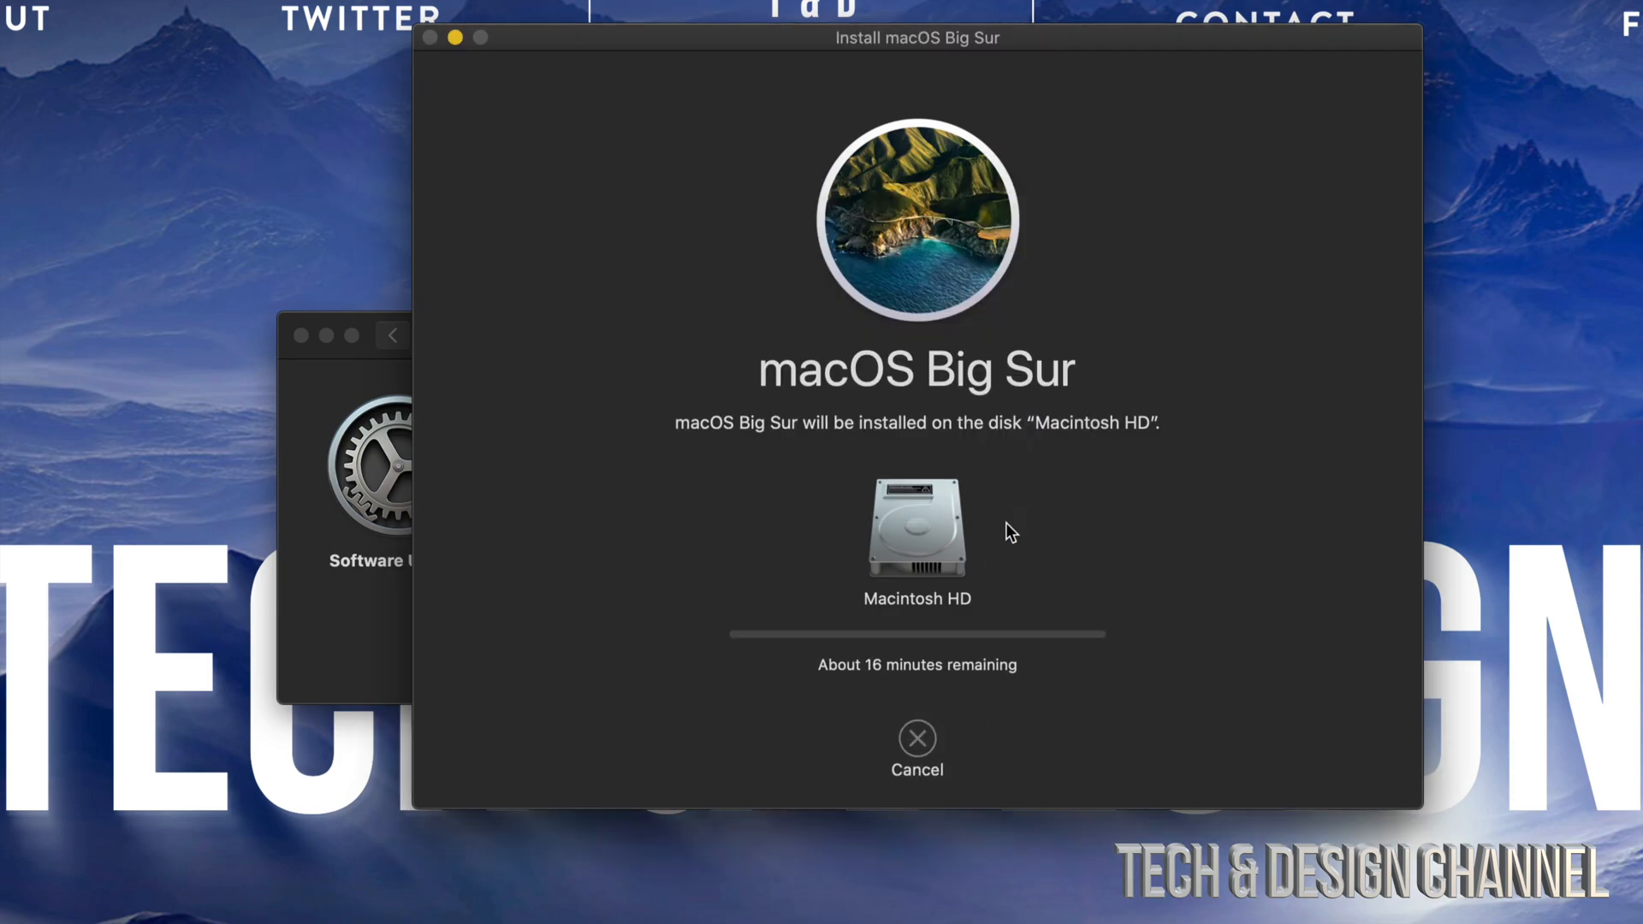
{"action": "mouse_move", "coordinate": [1003, 703]}
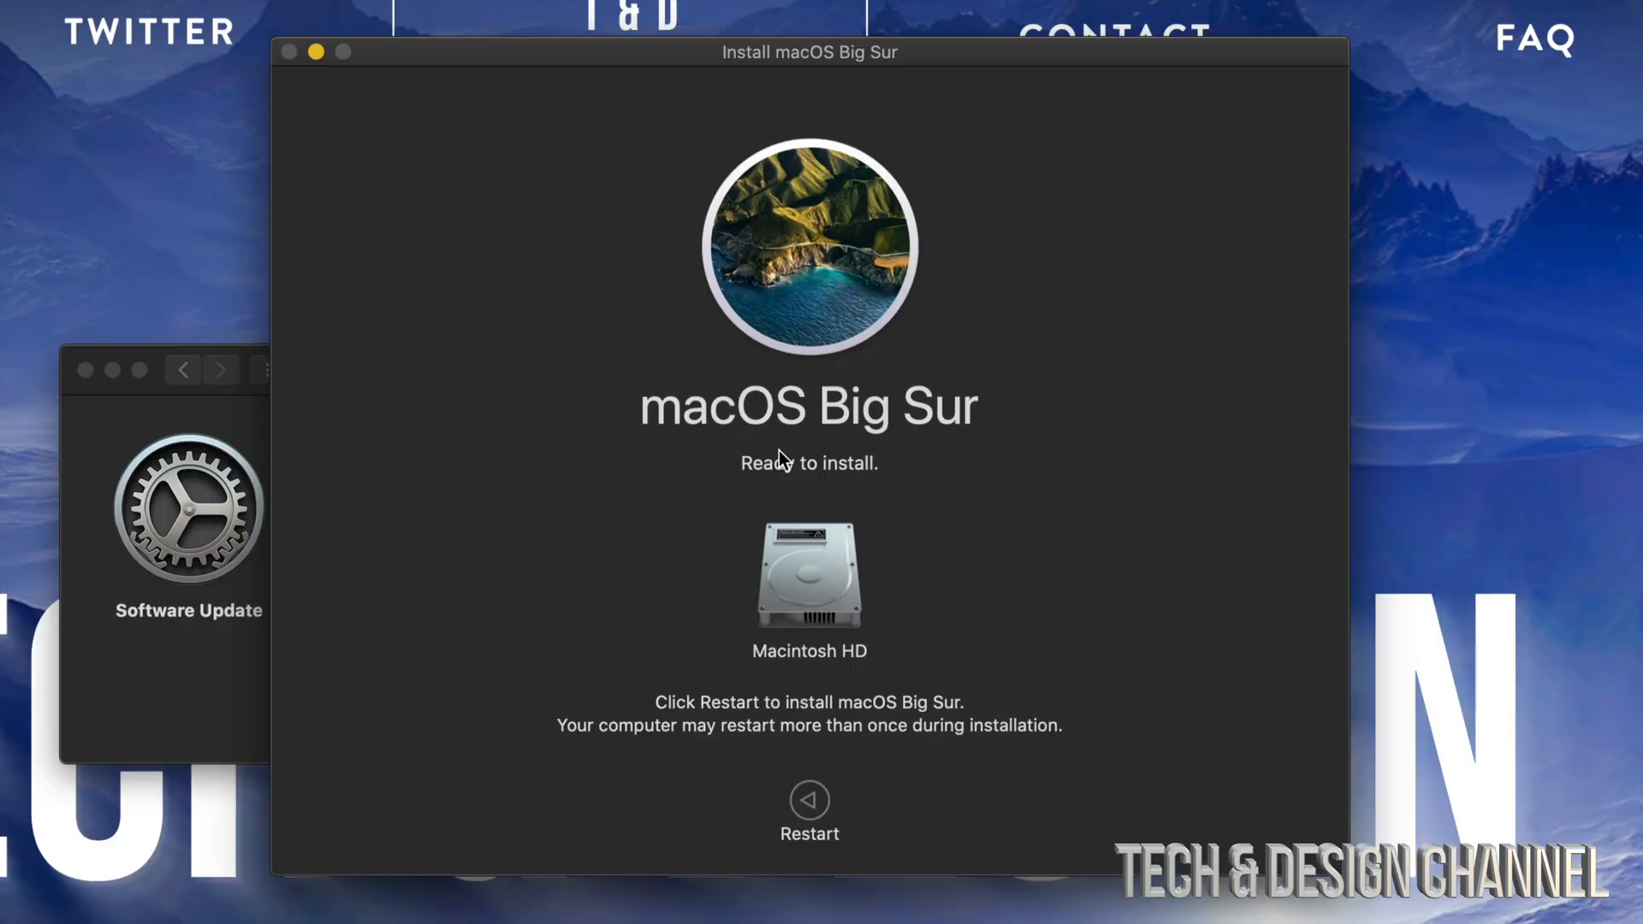
{"action": "mouse_move", "coordinate": [829, 524]}
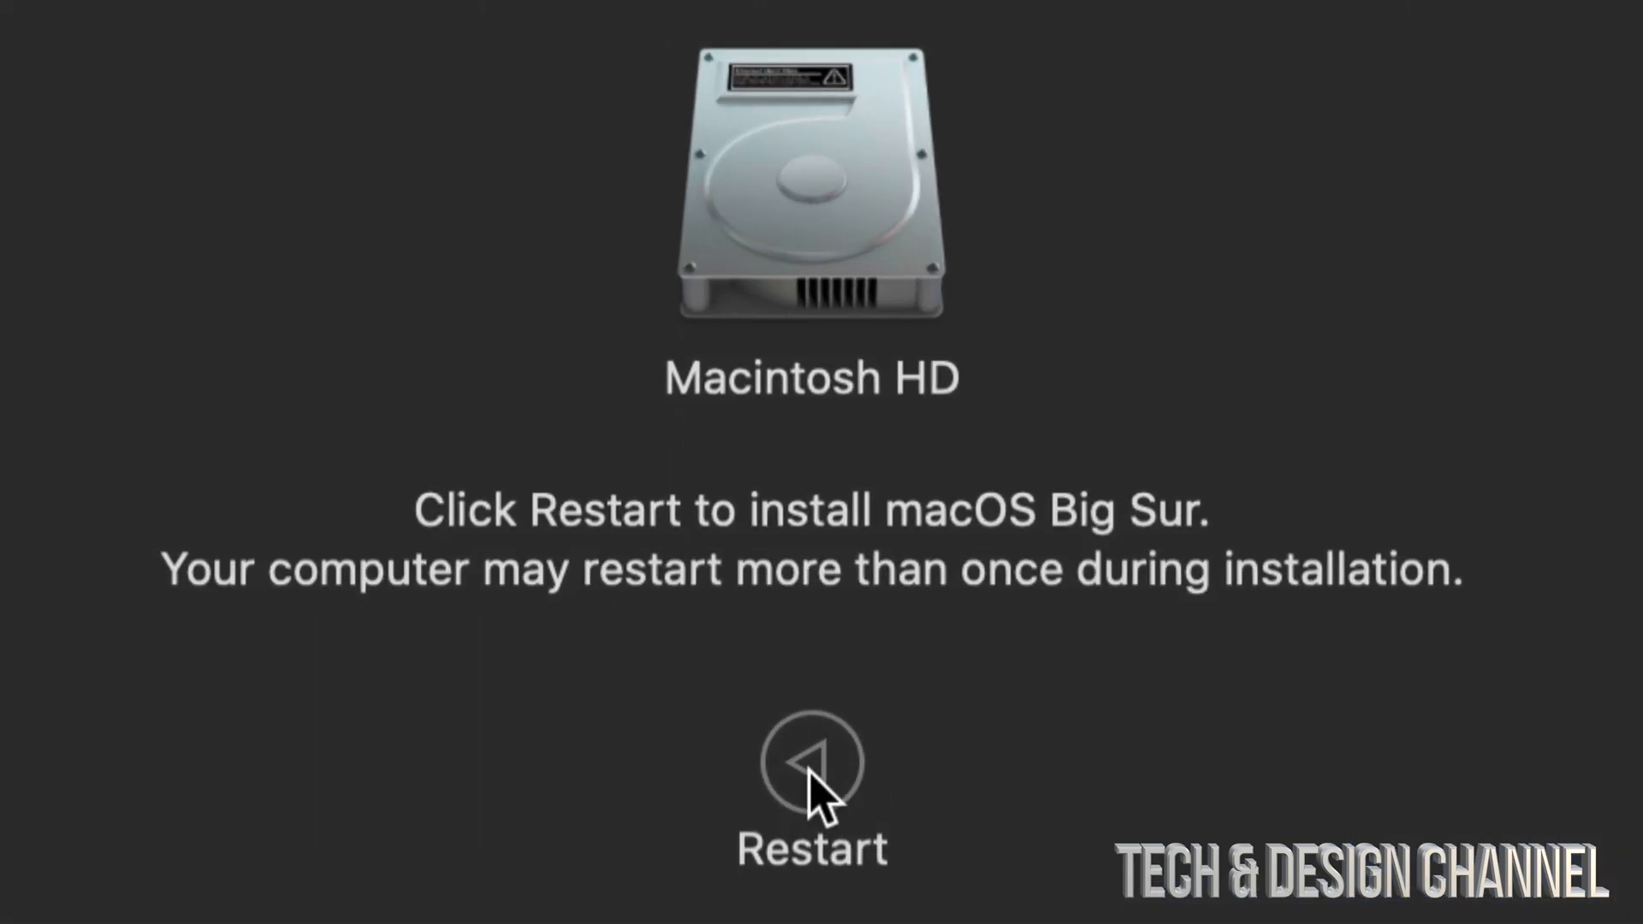
{"action": "left_click", "coordinate": [811, 760]}
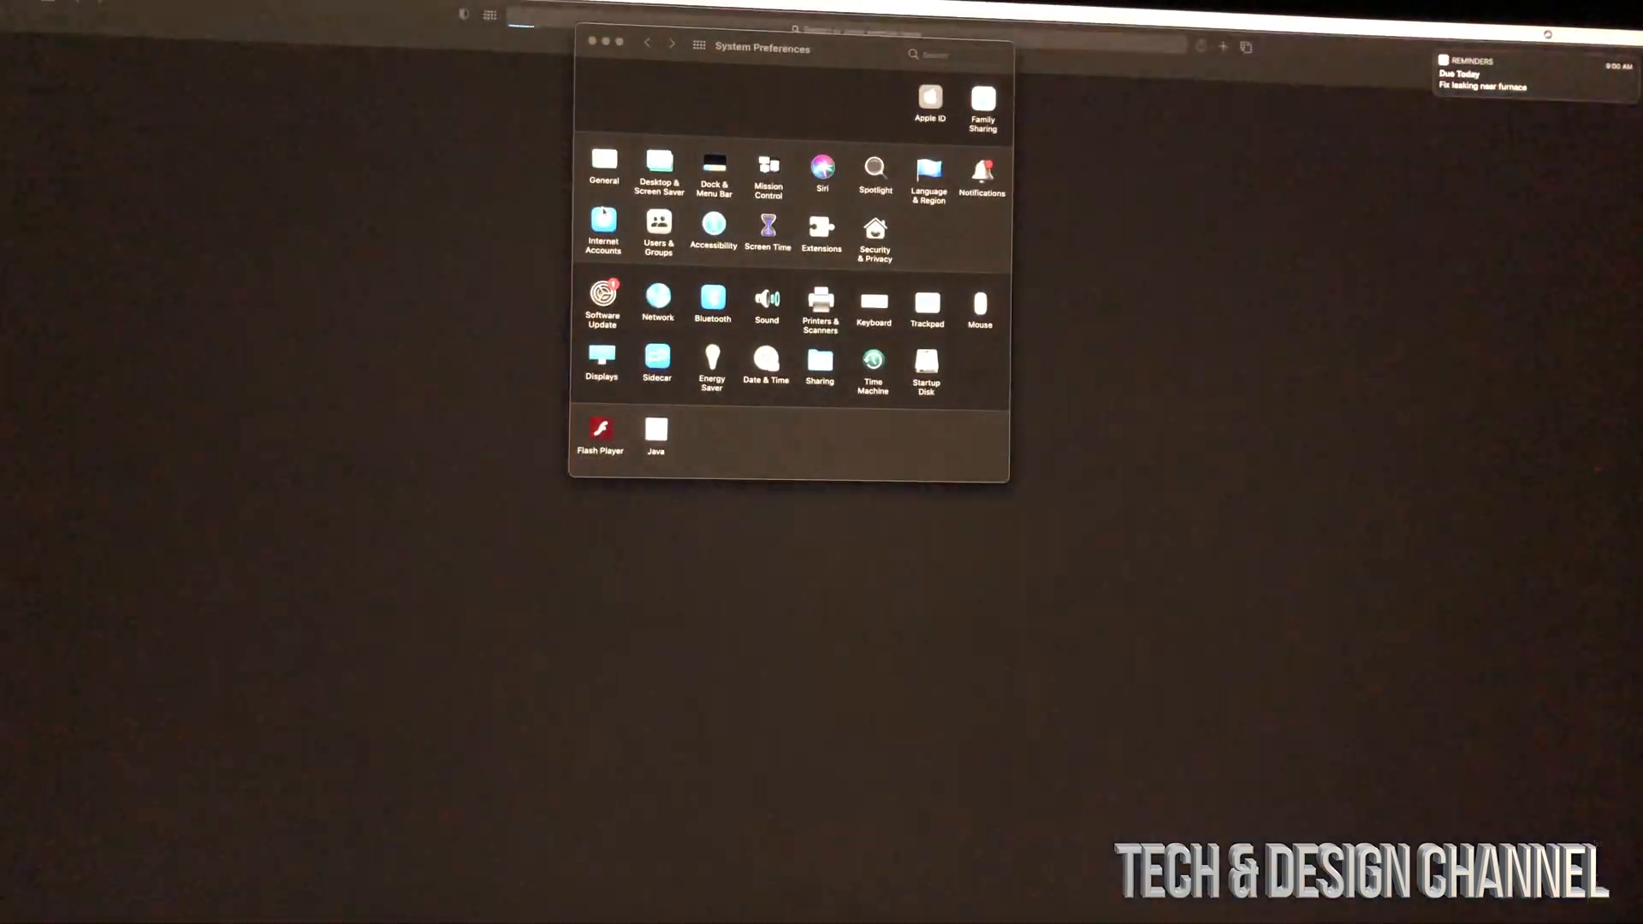
Open Software Update to see the Mac is up to date on macOS Big Sur 11.0.1
{"action": "left_click", "coordinate": [600, 298]}
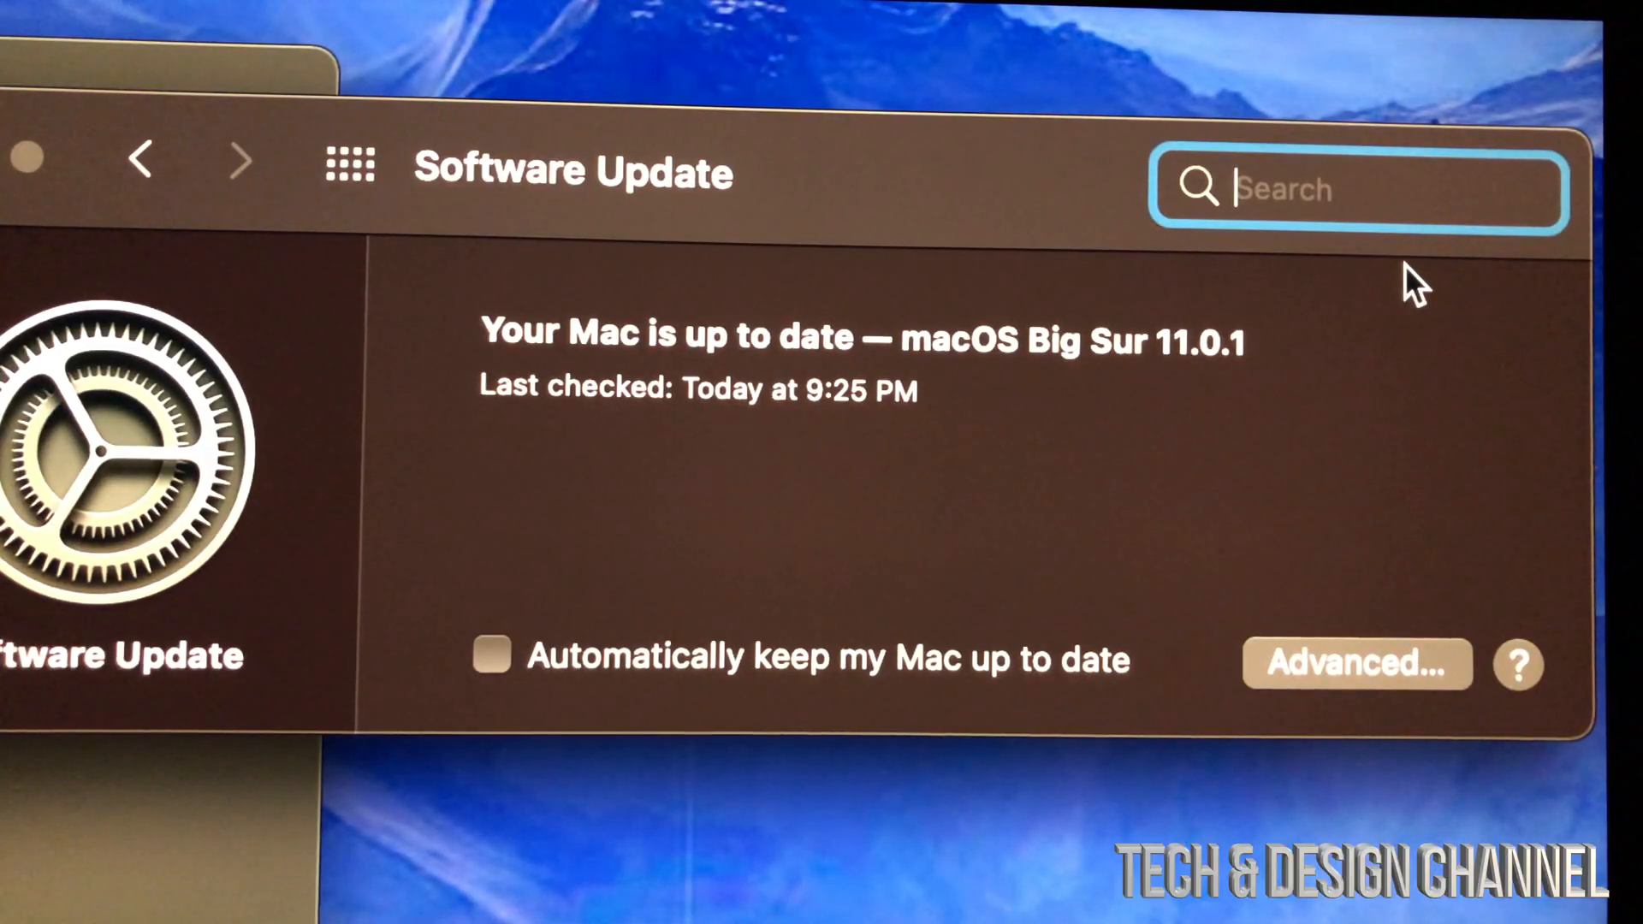
{"action": "mouse_move", "coordinate": [838, 361]}
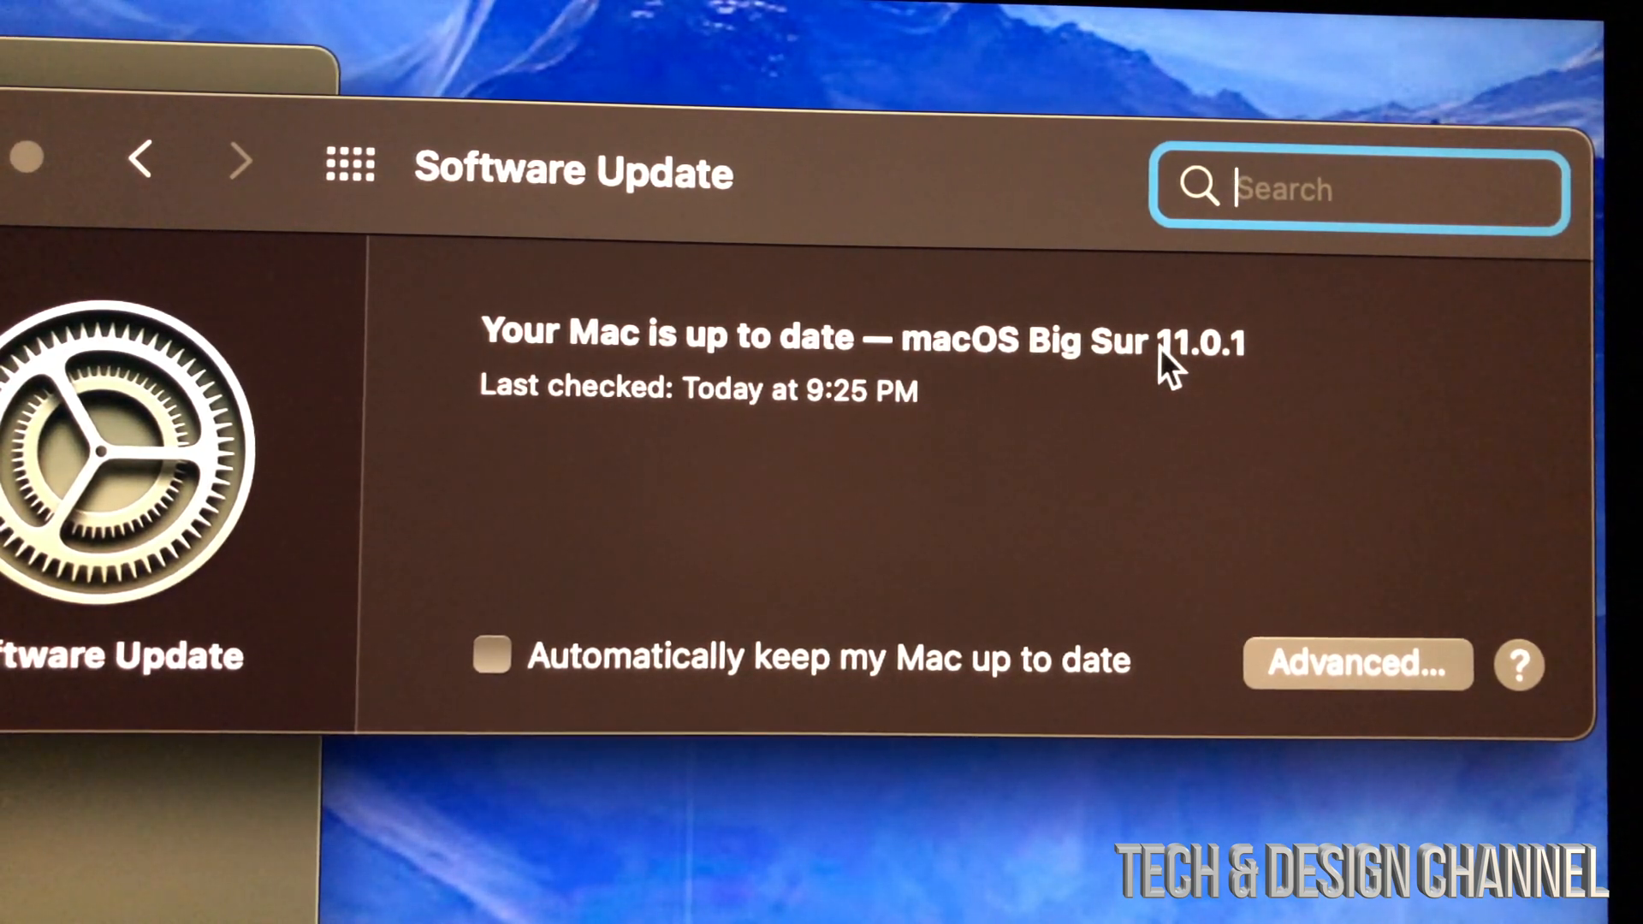
{"action": "mouse_move", "coordinate": [1022, 371]}
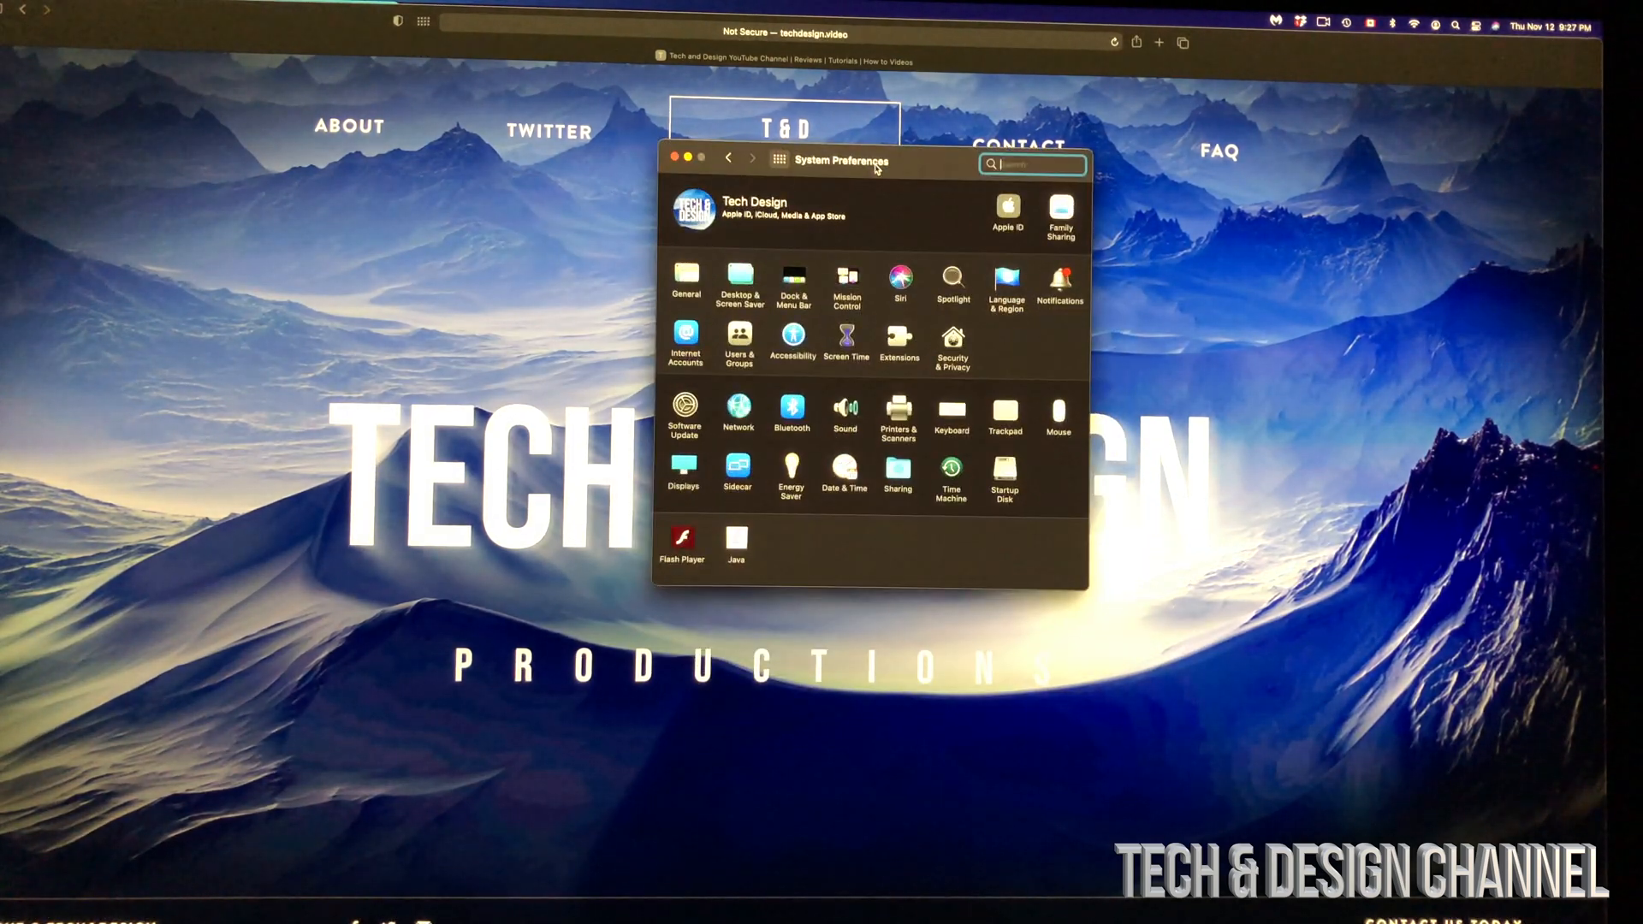
{"action": "mouse_move", "coordinate": [1101, 569]}
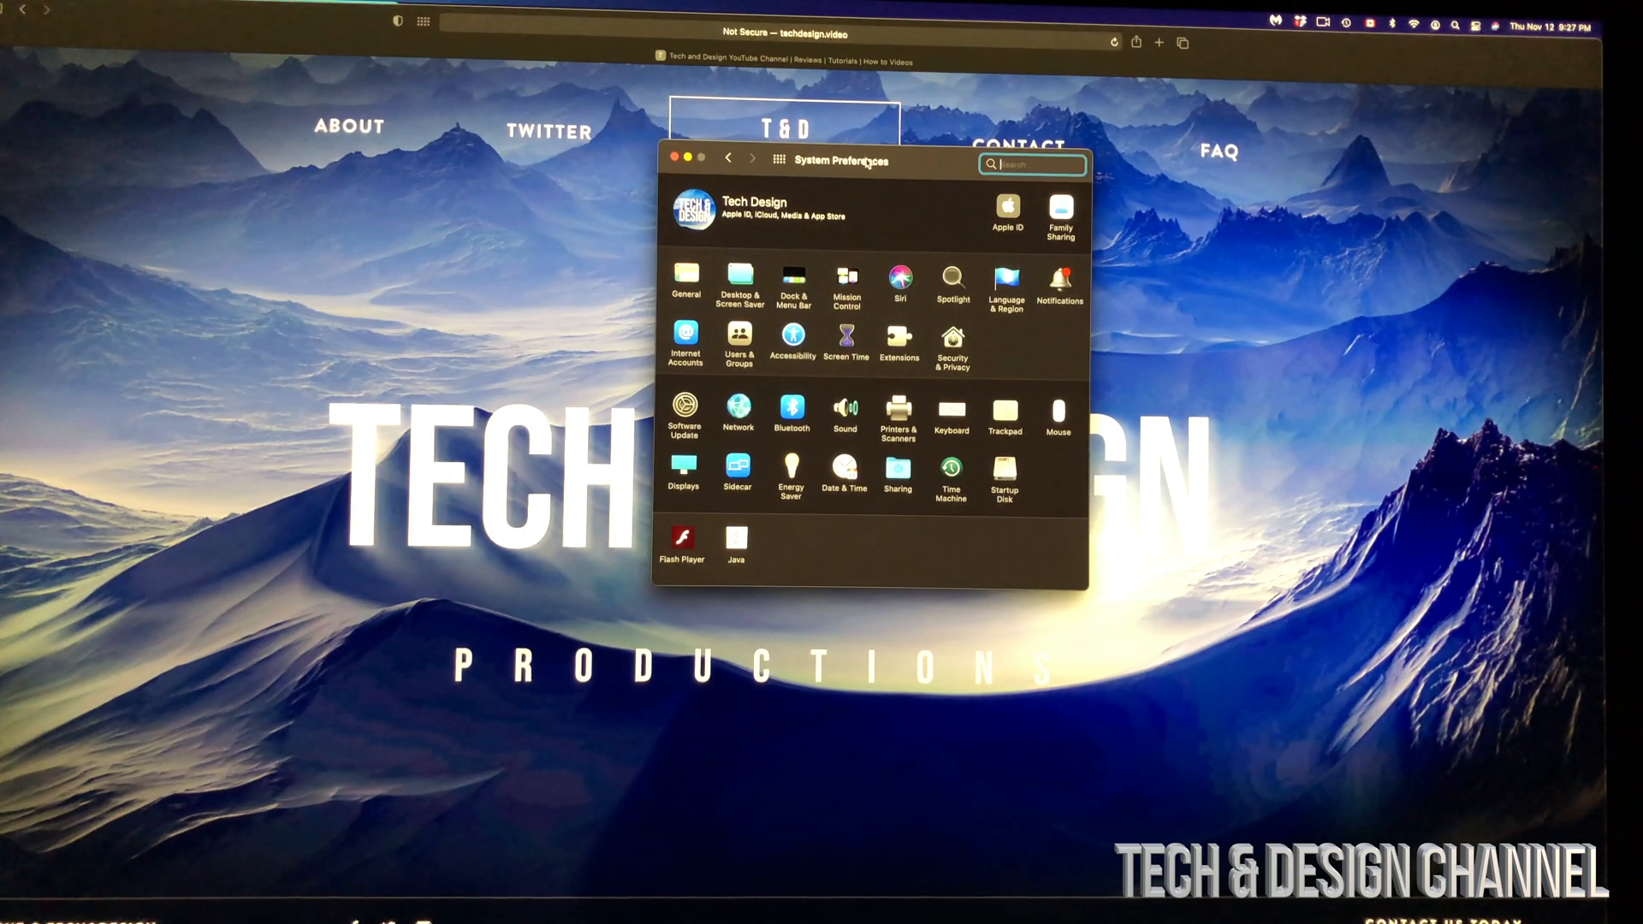
Recheck the up-to-date status in Software Update, return to all panes and close System Preferences
{"action": "left_click_drag", "start_coordinate": [839, 159], "coordinate": [726, 269]}
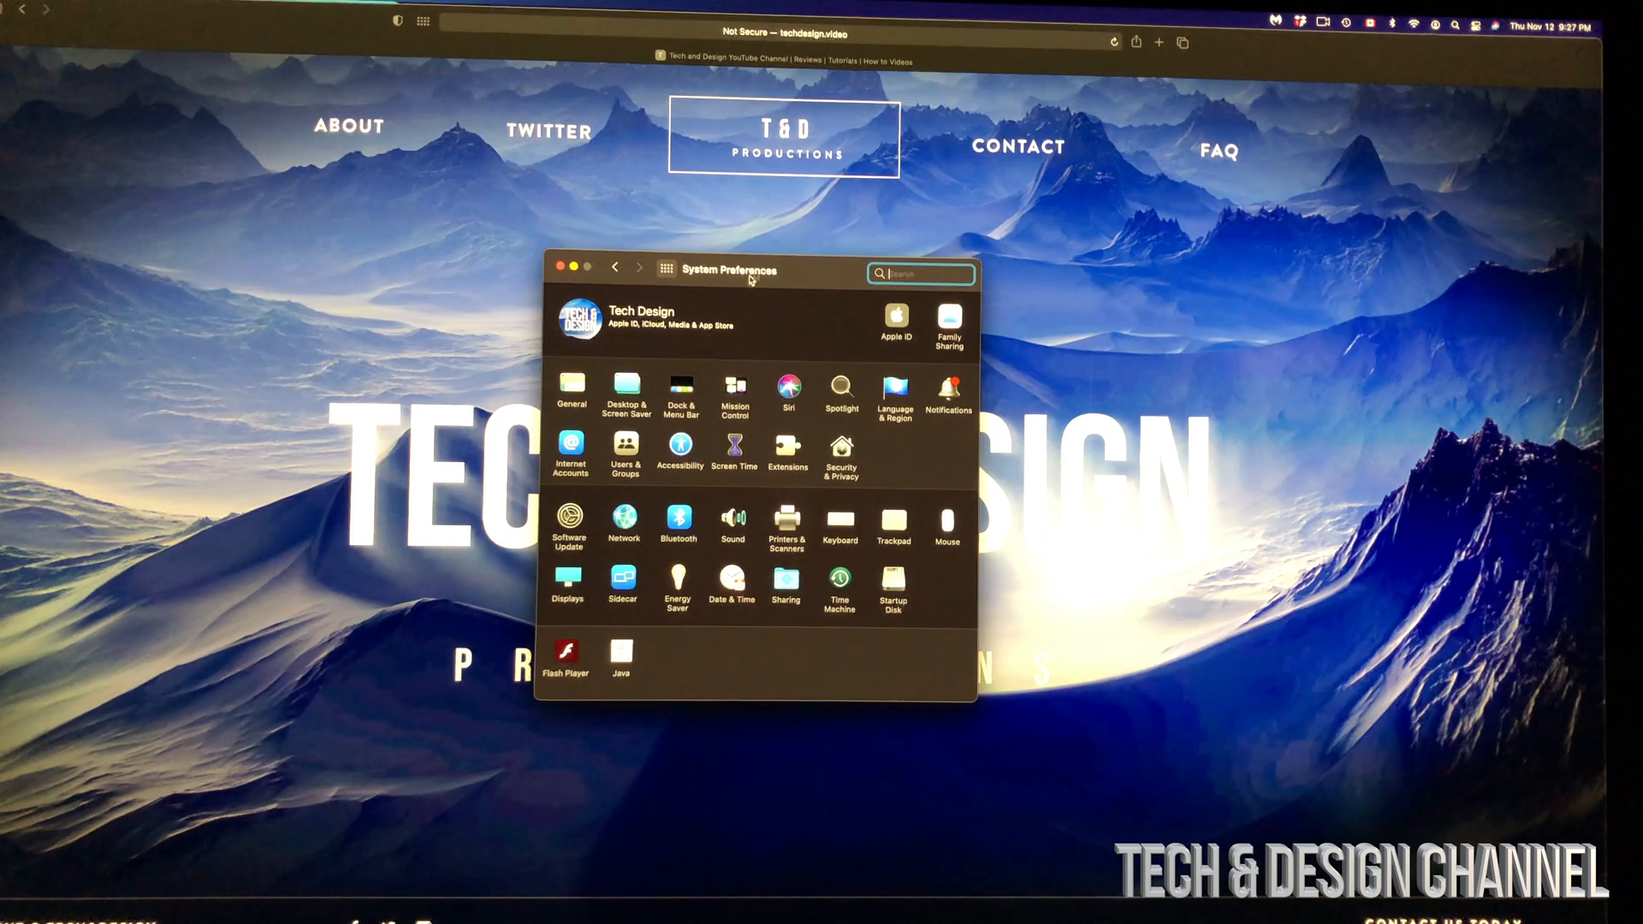
{"action": "left_click", "coordinate": [568, 525]}
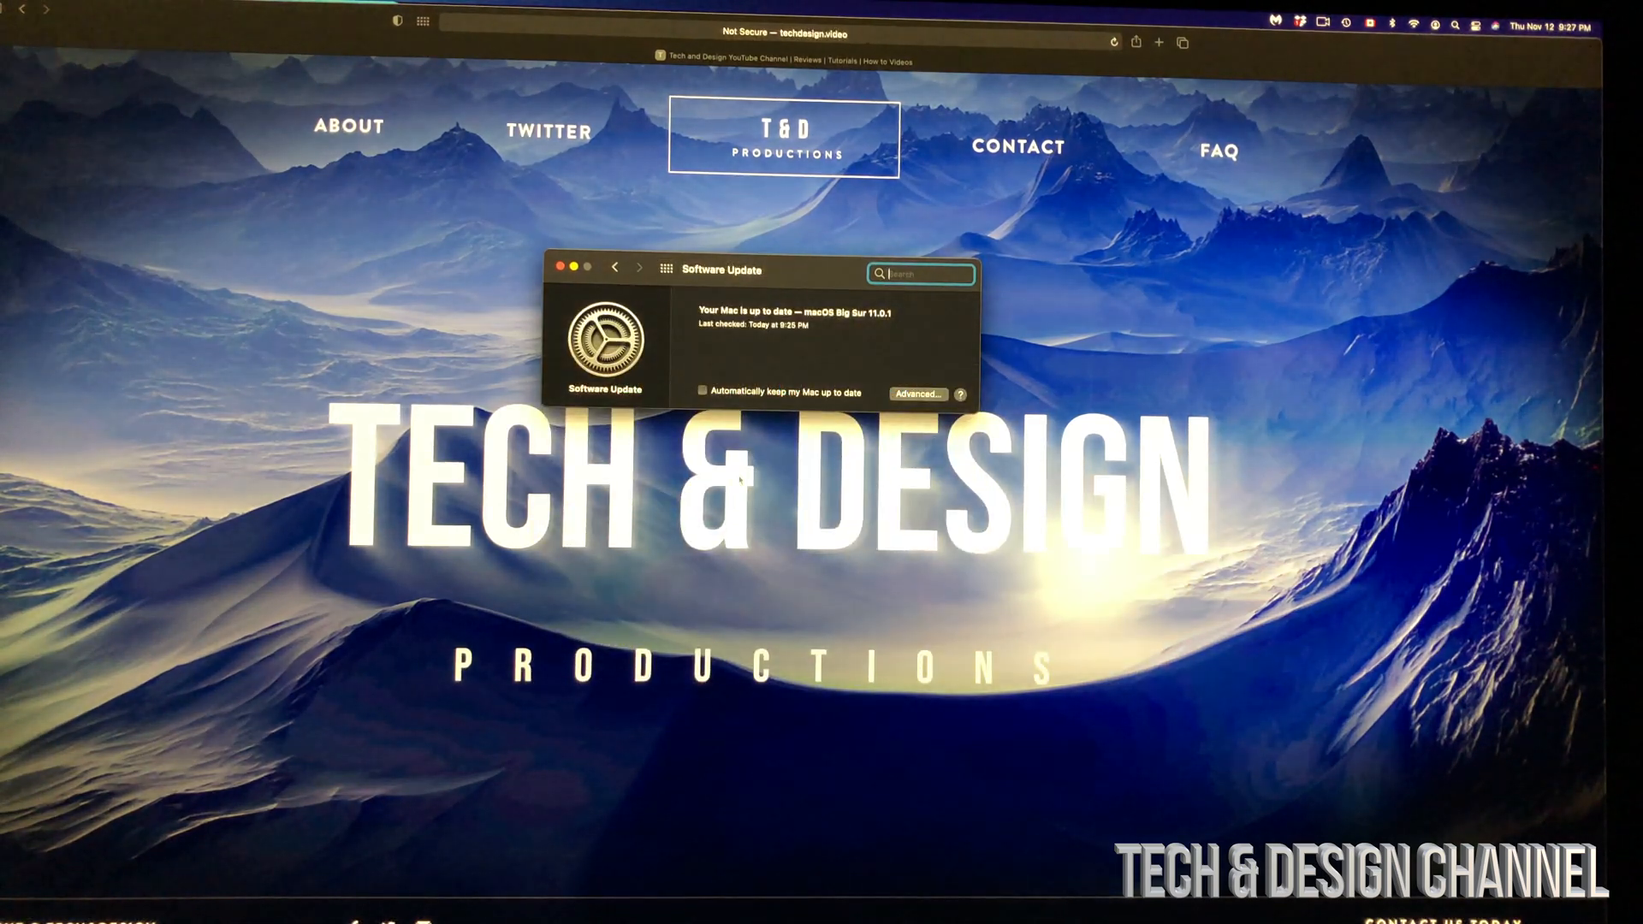
{"action": "left_click", "coordinate": [666, 269]}
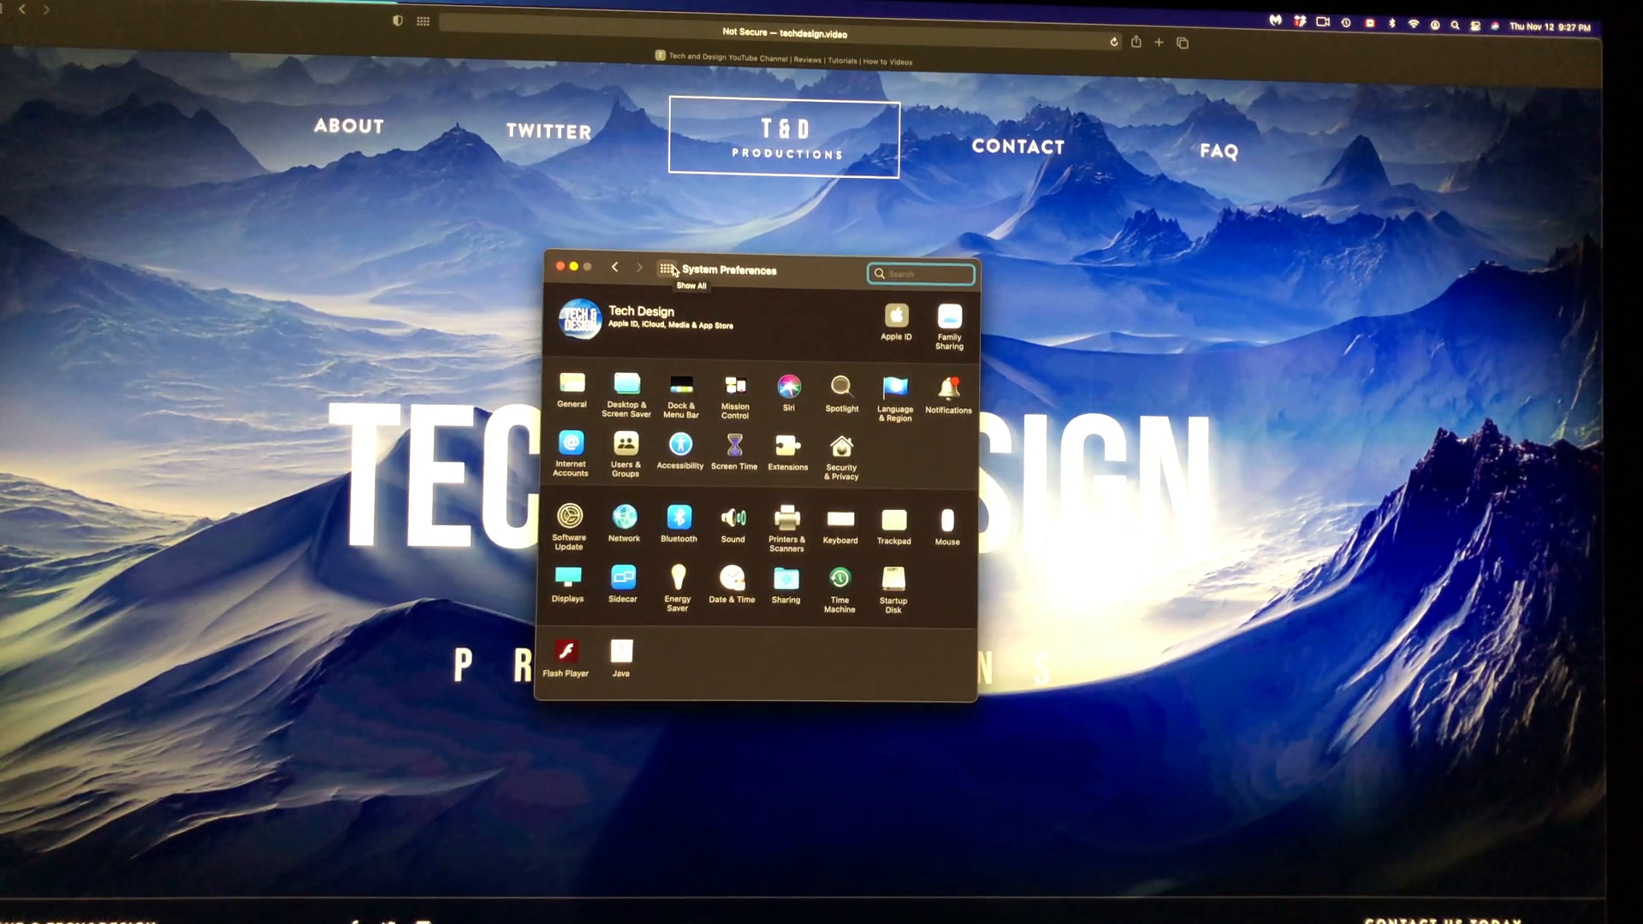
{"action": "left_click", "coordinate": [558, 267]}
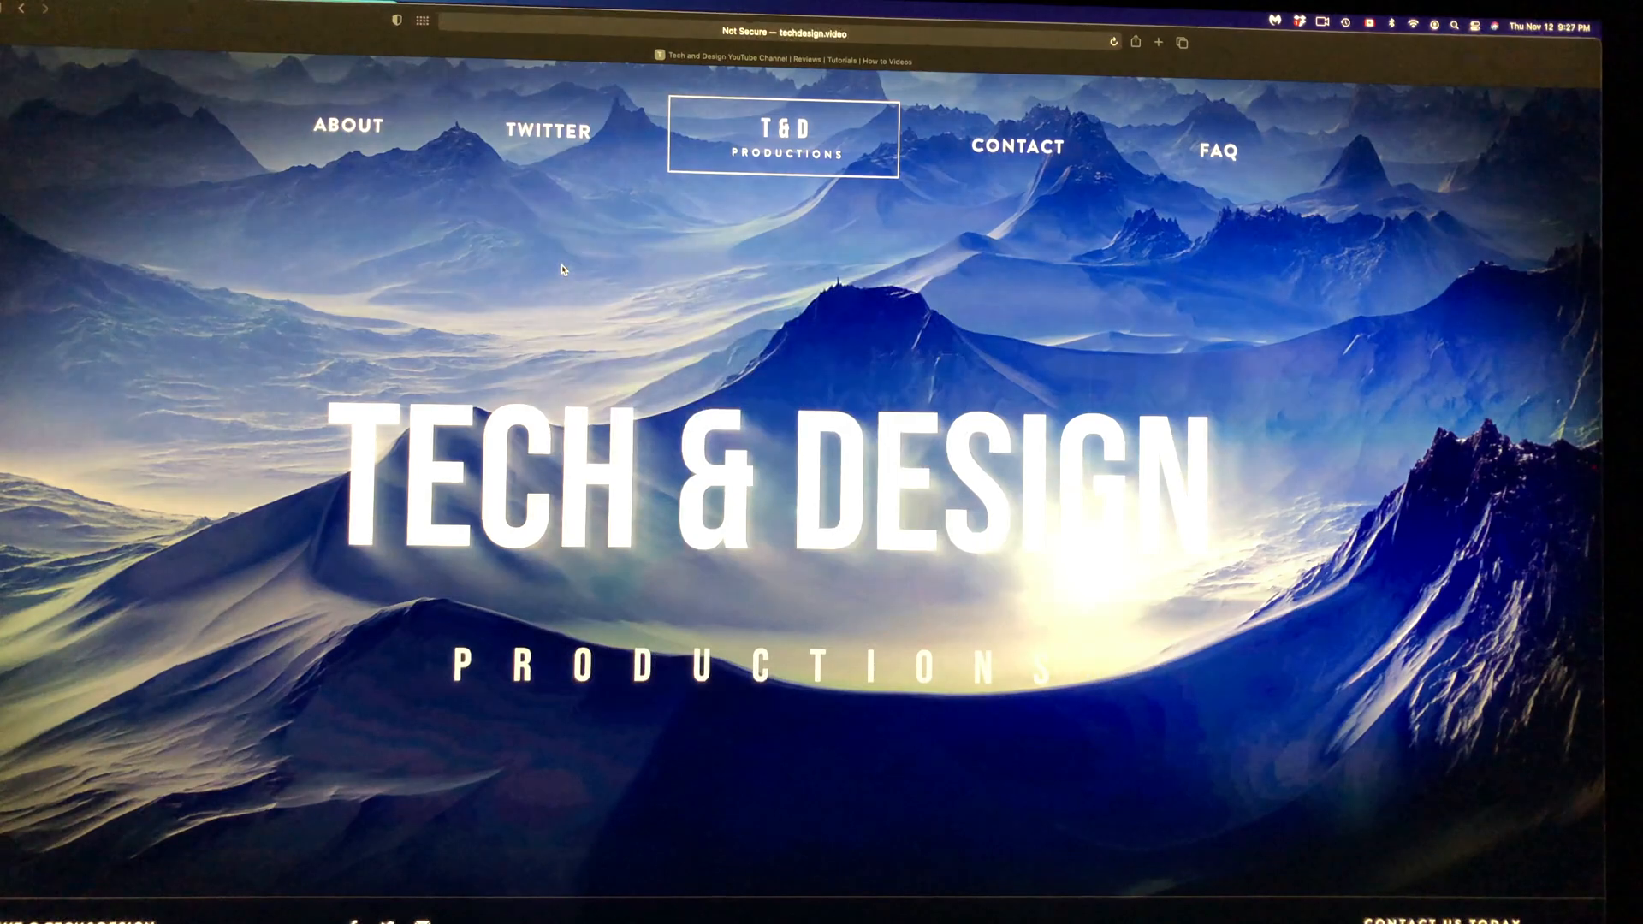